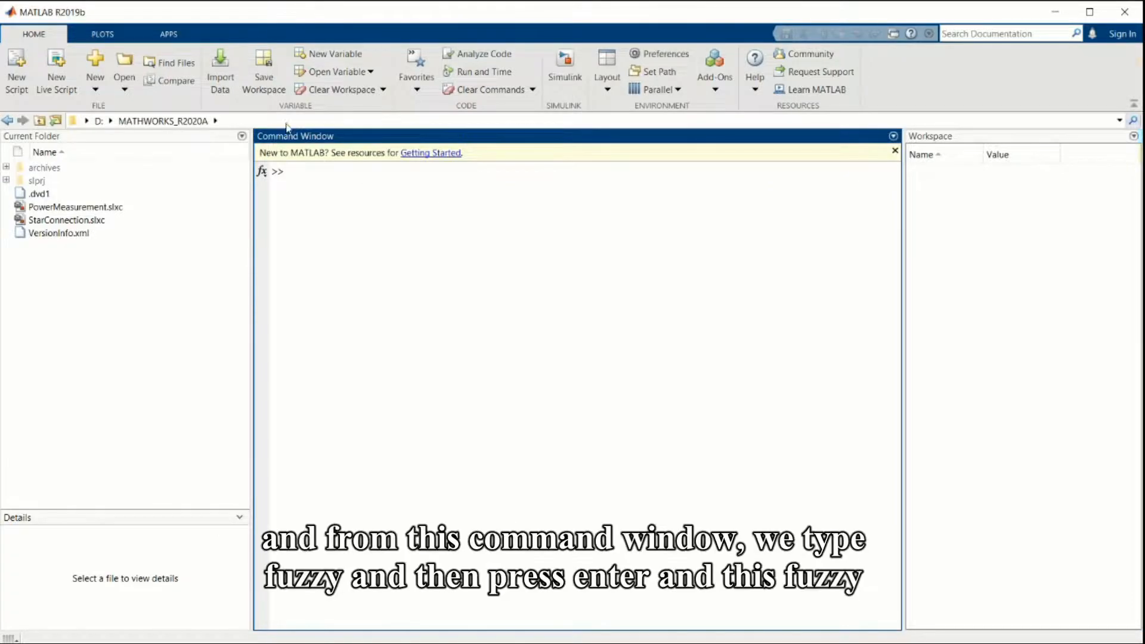
Launch the Fuzzy Logic Designer by running the fuzzy command.
{"action": "type", "text": "fuzzy"}
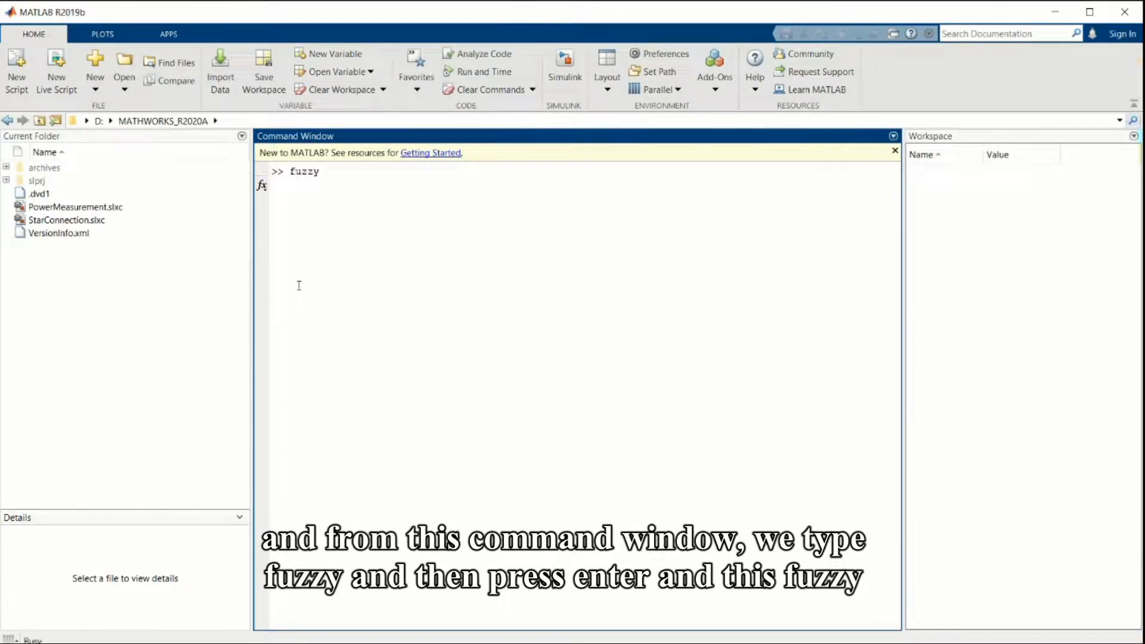
{"action": "key", "text": "enter"}
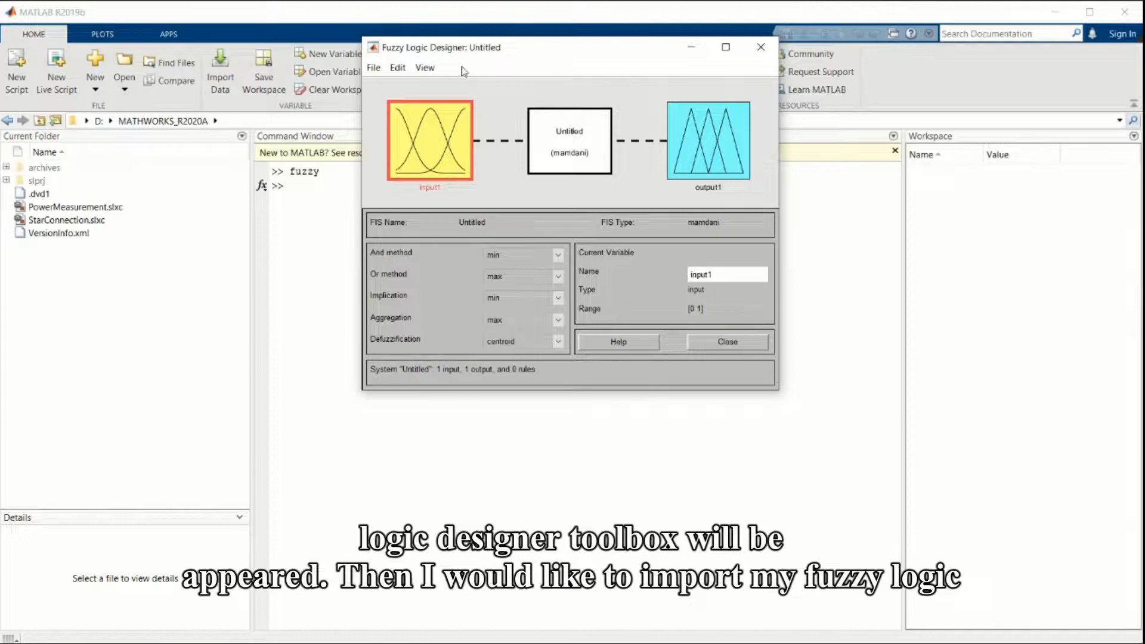
Import the saved First_Try_Membership.fis fuzzy system from file.
{"action": "left_click", "coordinate": [373, 67]}
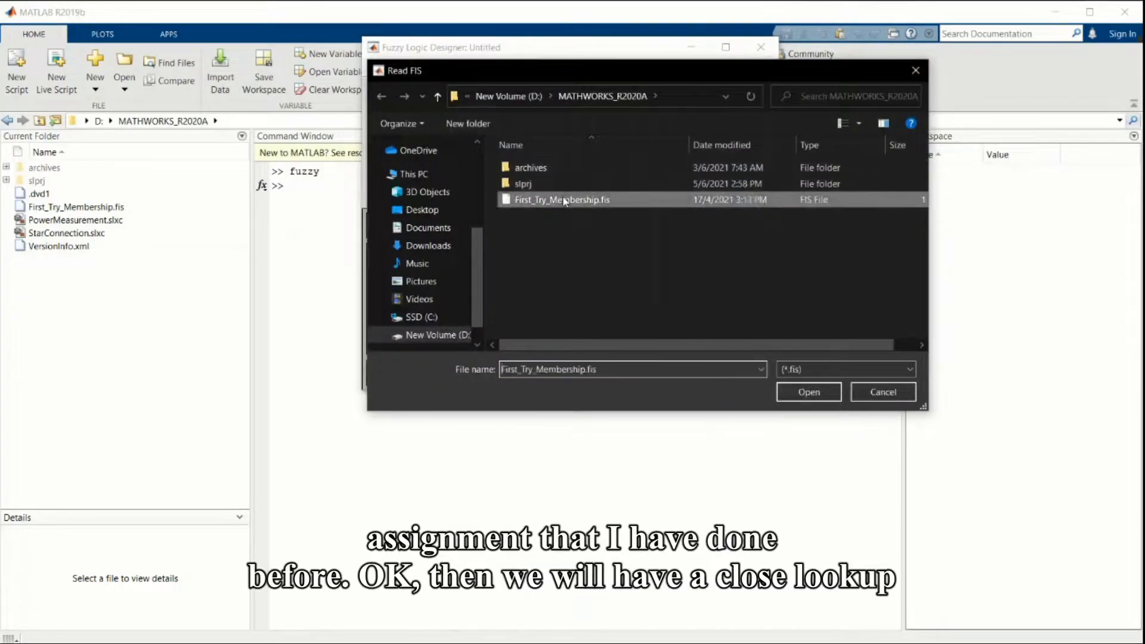
{"action": "left_click", "coordinate": [809, 392]}
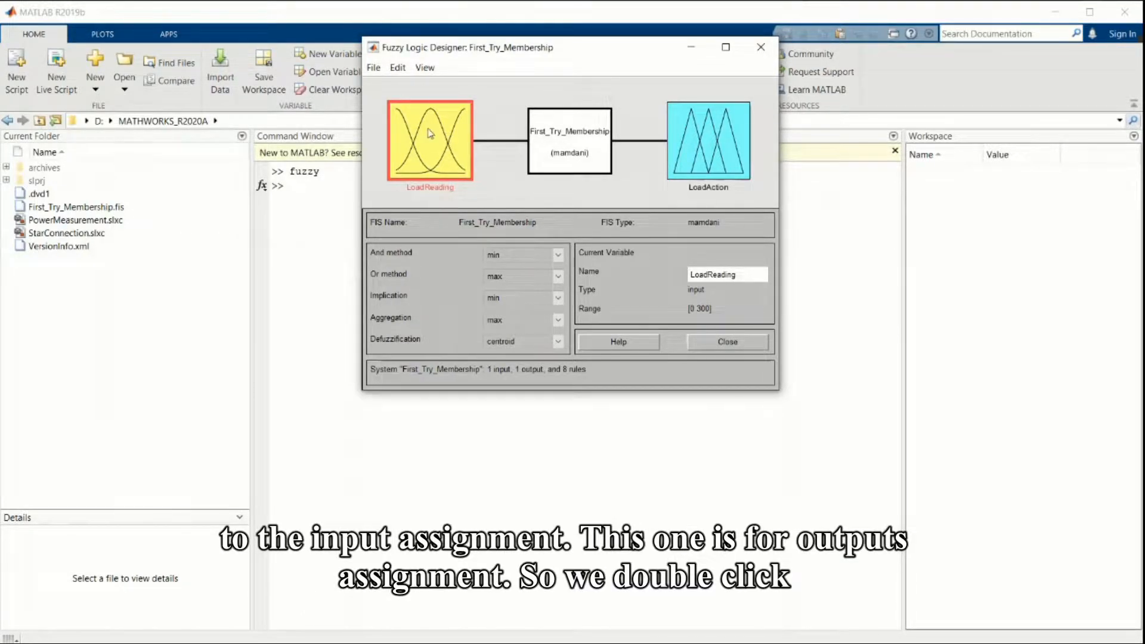
Inspect the LoadAction output (range -150 to 150) and rules, then show export options.
{"action": "left_click", "coordinate": [708, 141]}
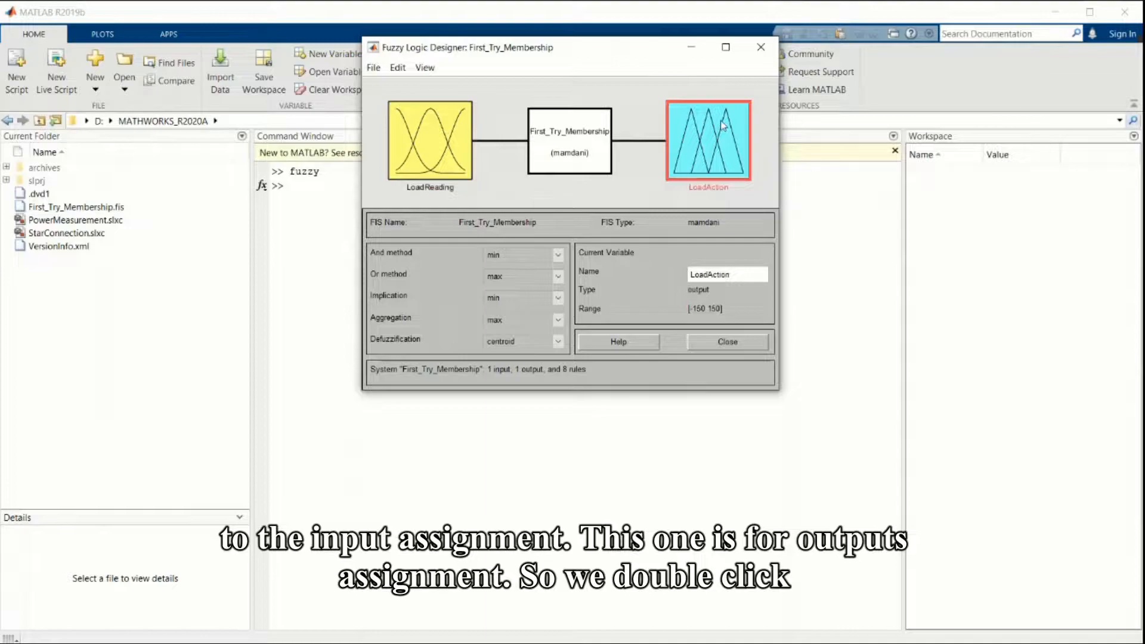
{"action": "left_click", "coordinate": [430, 140]}
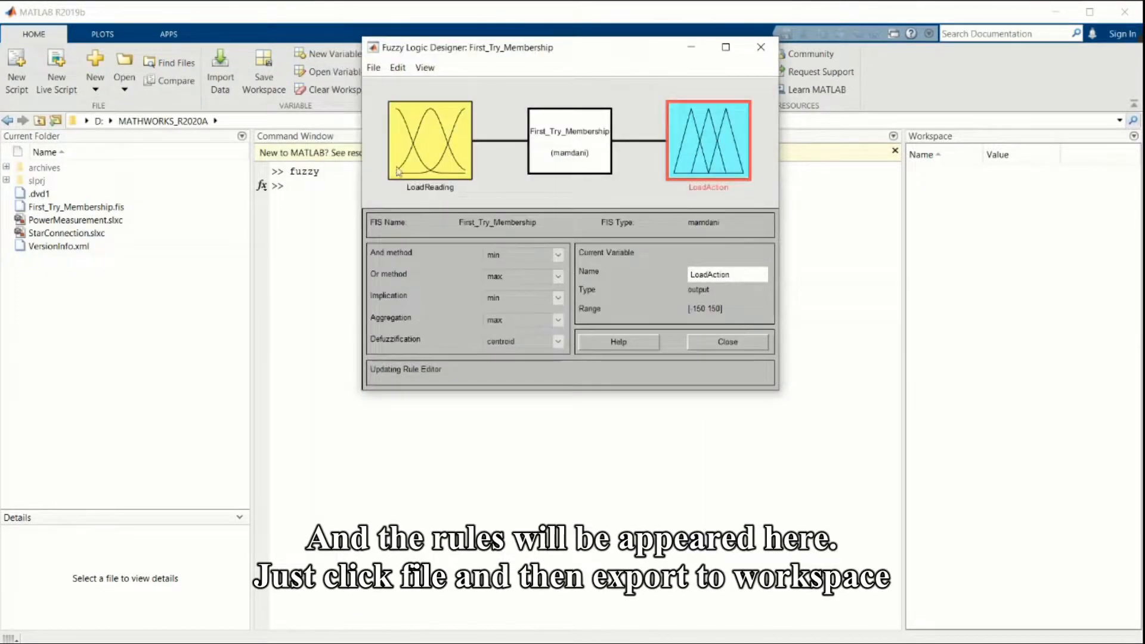
{"action": "left_click", "coordinate": [374, 67]}
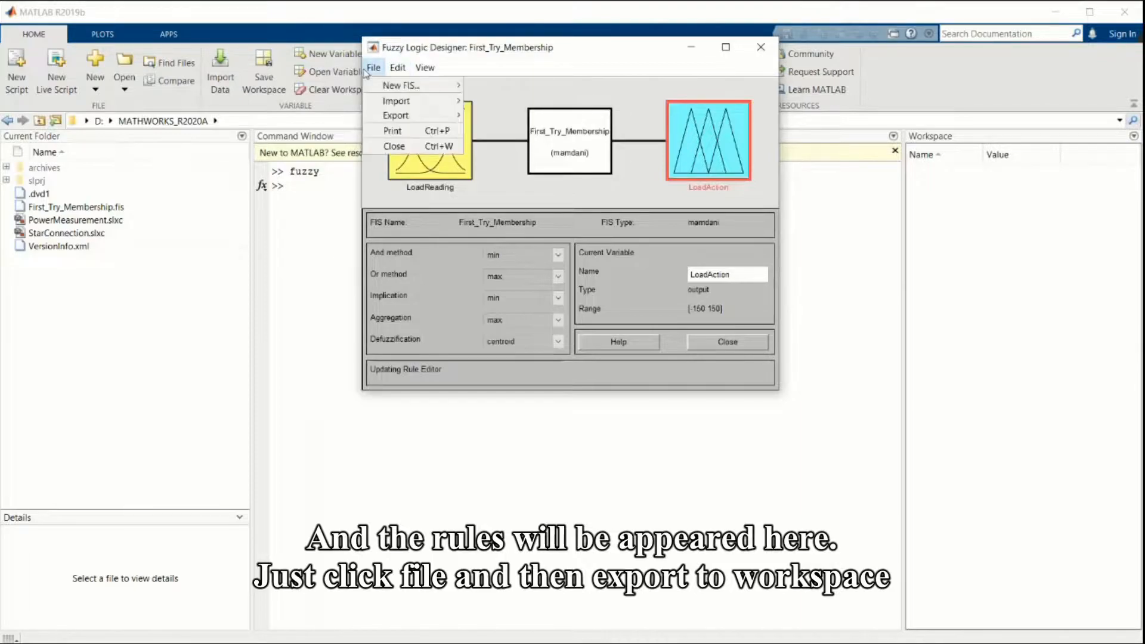
{"action": "mouse_move", "coordinate": [412, 115]}
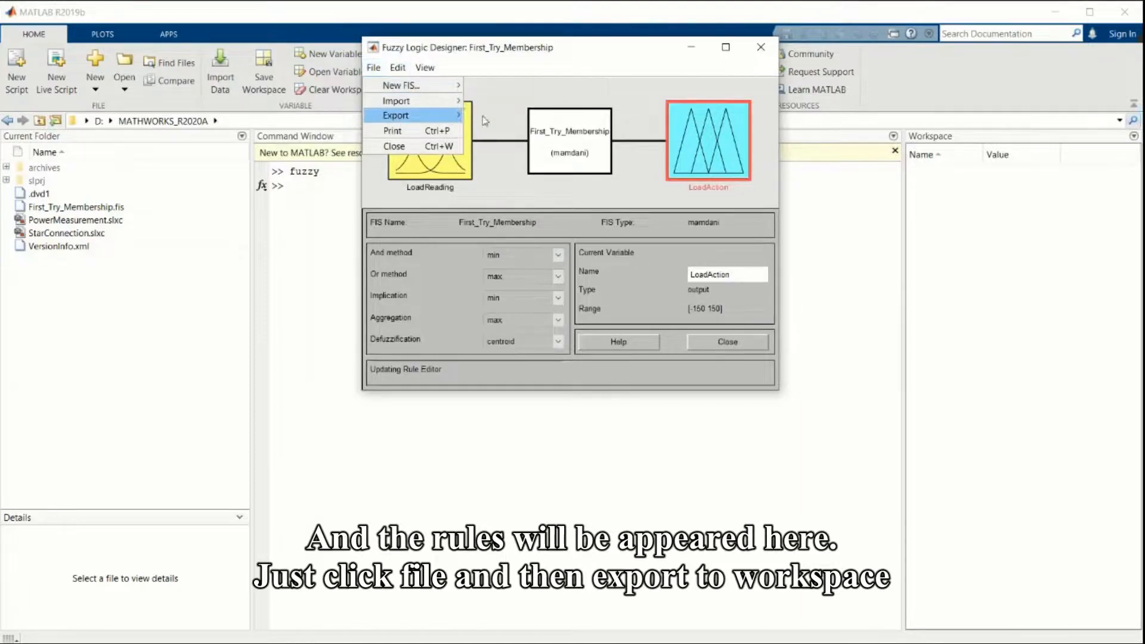
Export the fuzzy system to the workspace under the name FuzzyLoadBalancing.
{"action": "left_click", "coordinate": [395, 115]}
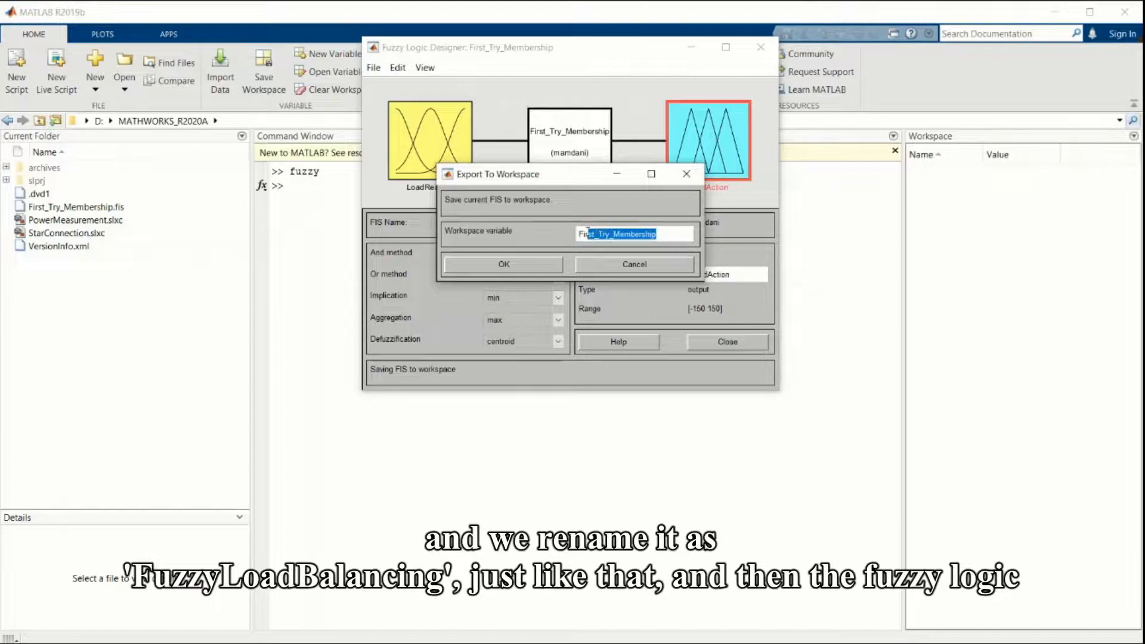
{"action": "triple_click", "coordinate": [633, 234]}
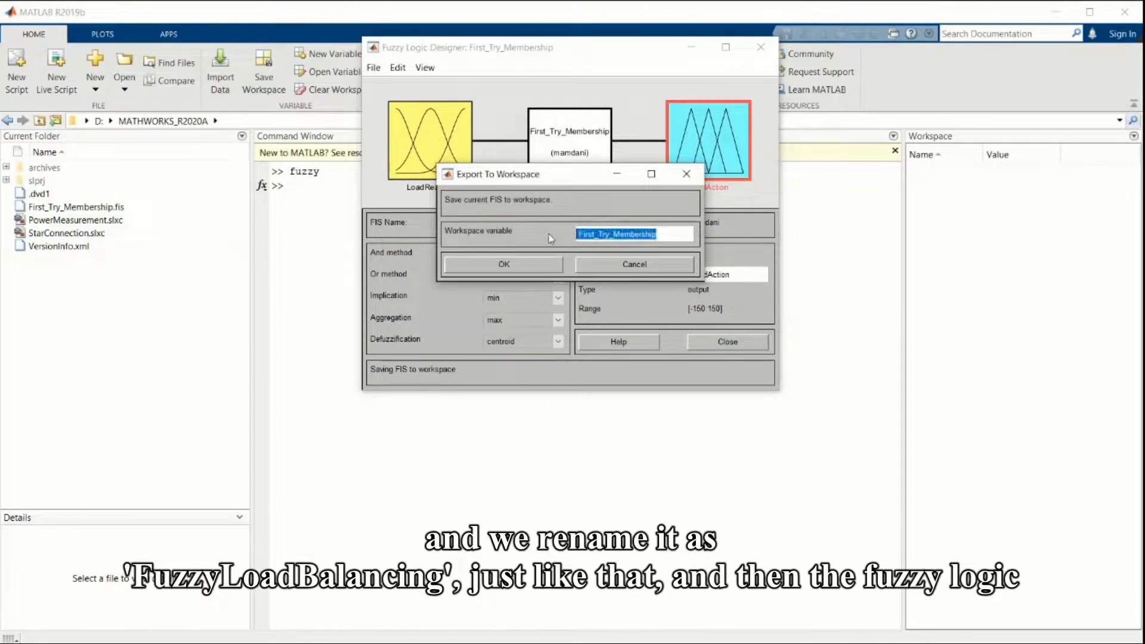
{"action": "type", "text": "FuzzyLoadBalancing"}
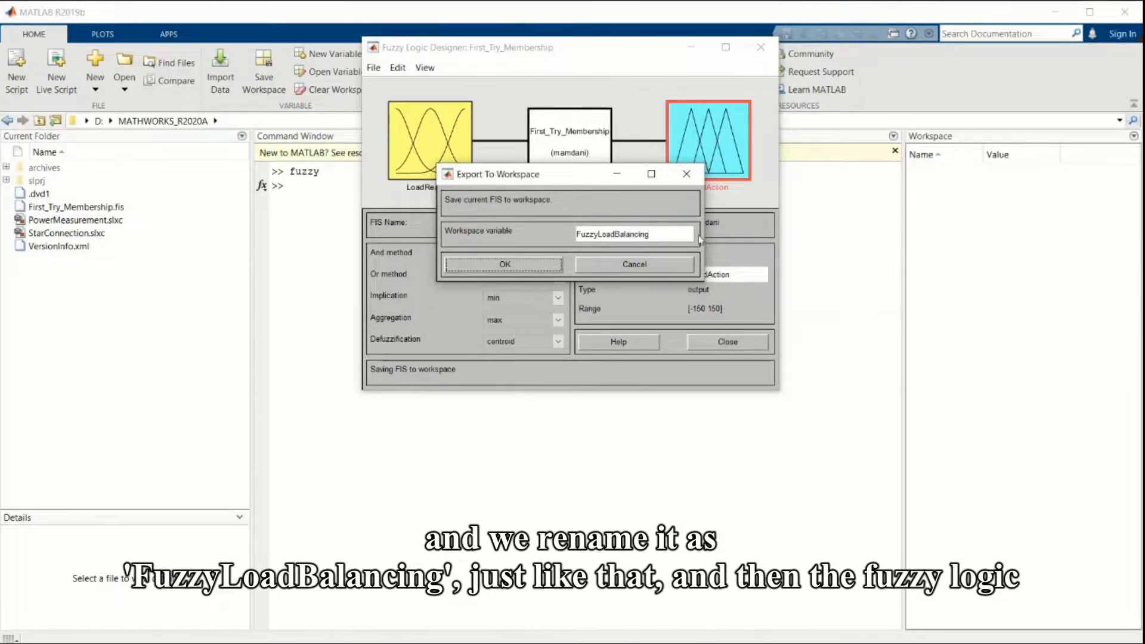
{"action": "left_click", "coordinate": [504, 264]}
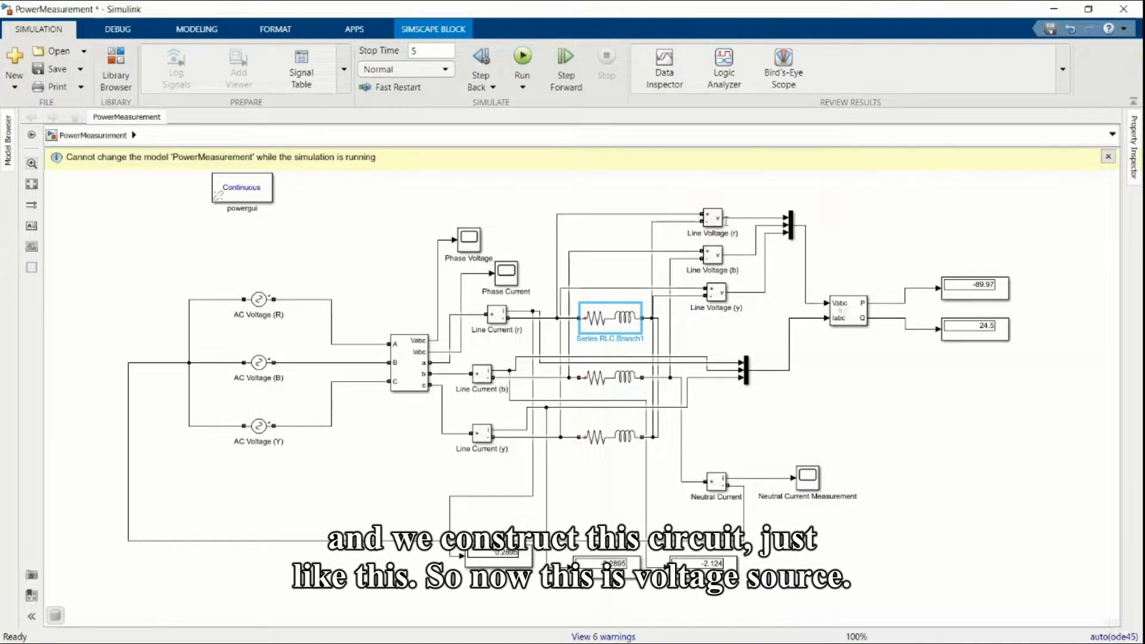
{"action": "left_click", "coordinate": [258, 299]}
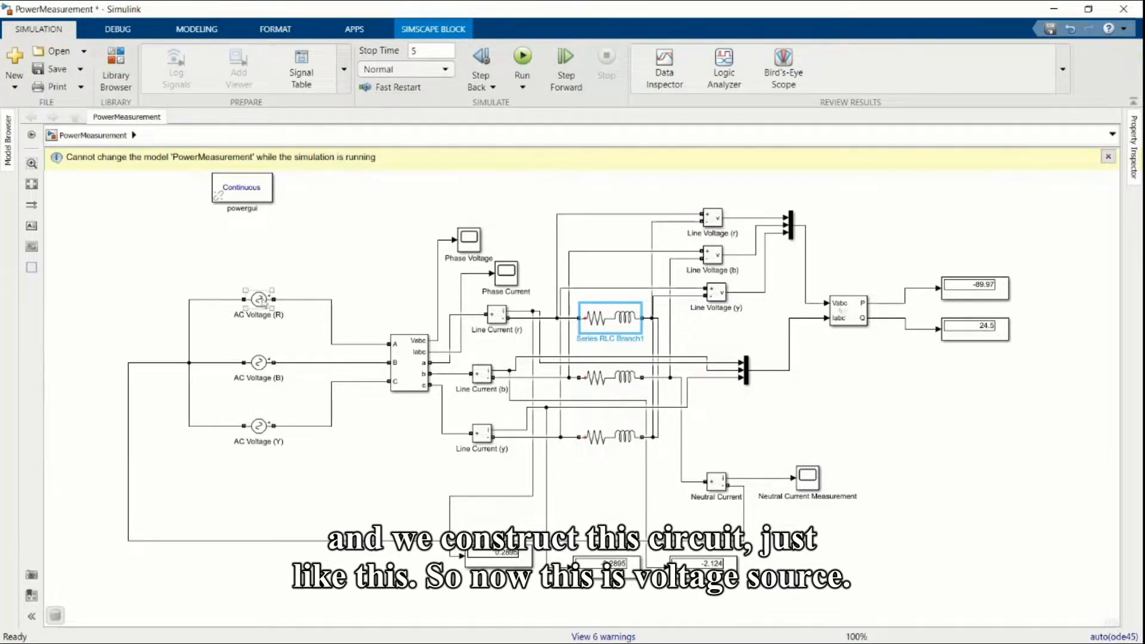
{"action": "double_click", "coordinate": [257, 299]}
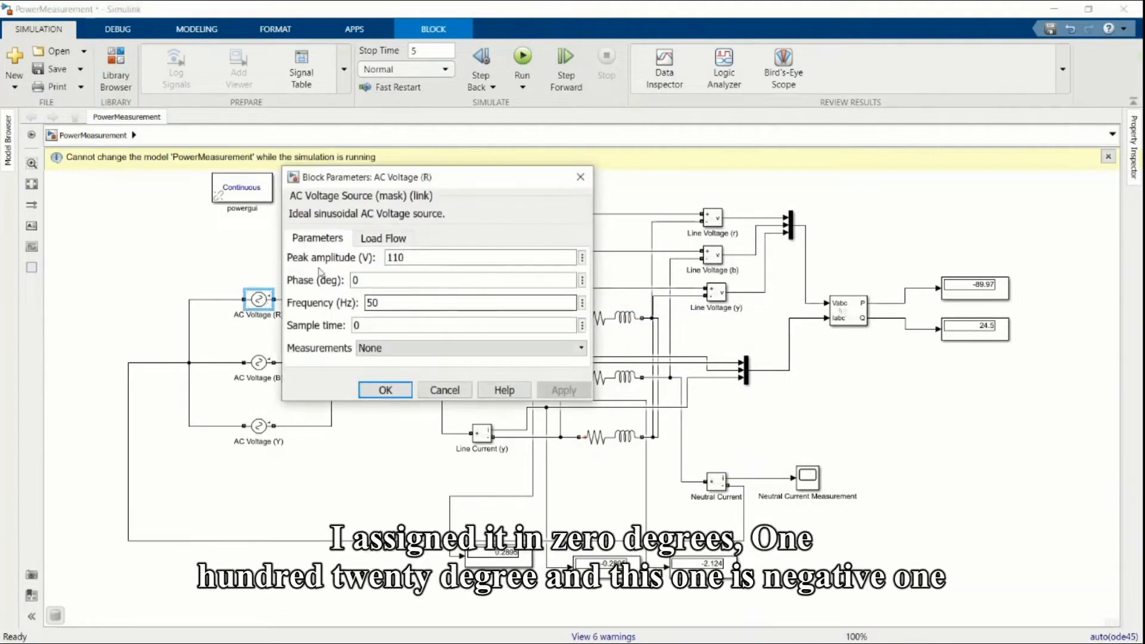
{"action": "left_click", "coordinate": [385, 389]}
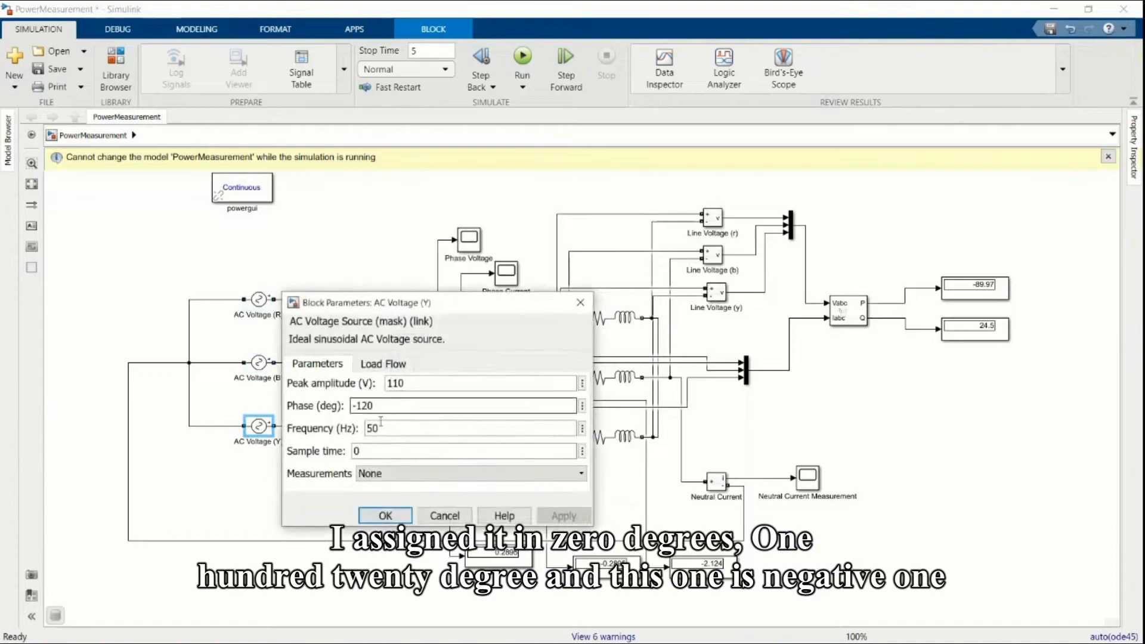
{"action": "left_click", "coordinate": [384, 516]}
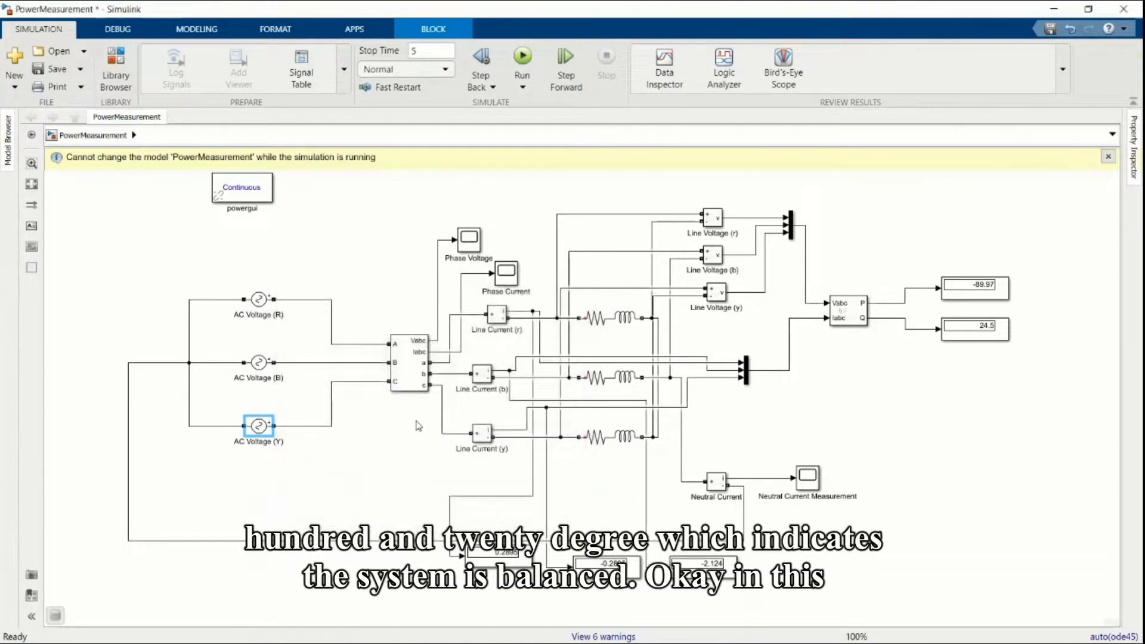
{"action": "mouse_move", "coordinate": [649, 297]}
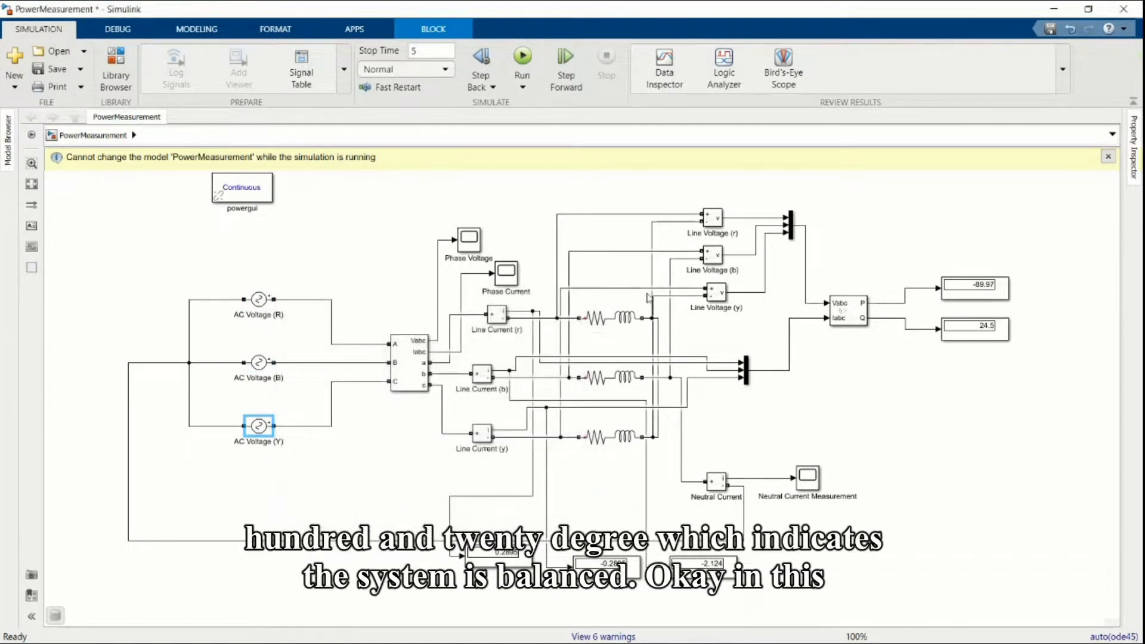
{"action": "left_click", "coordinate": [606, 318]}
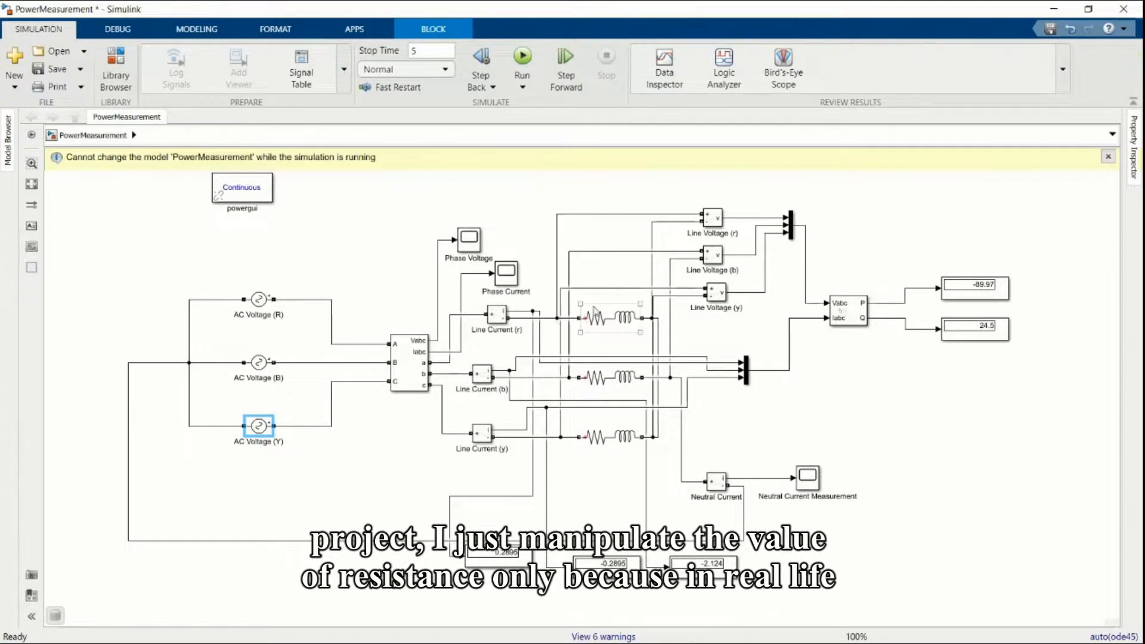
{"action": "left_click", "coordinate": [609, 318]}
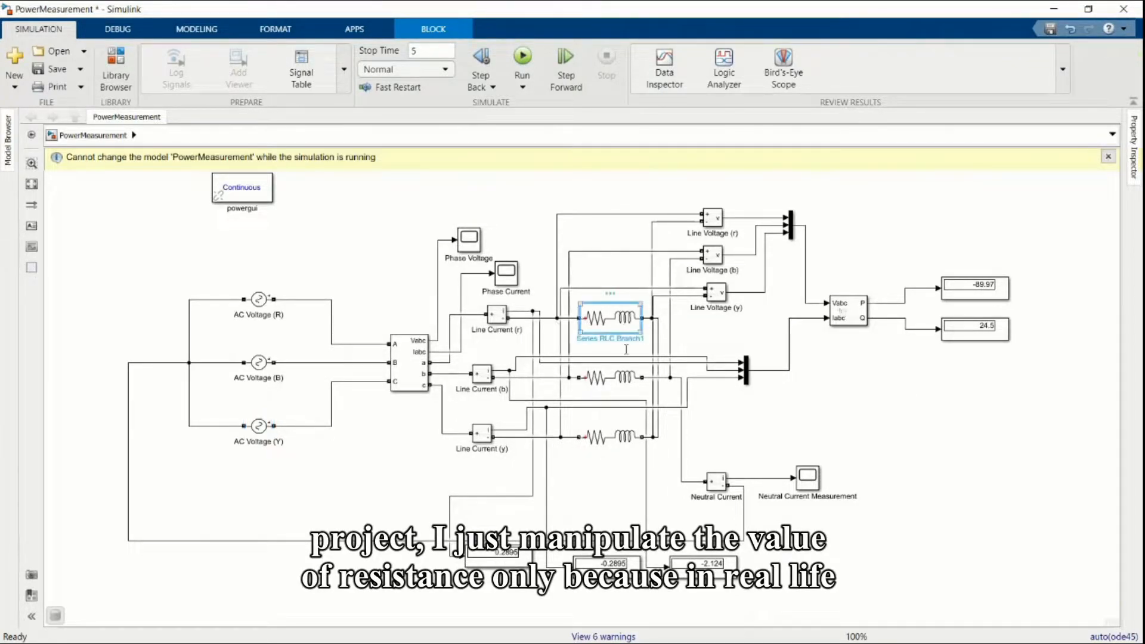
{"action": "left_click", "coordinate": [610, 377]}
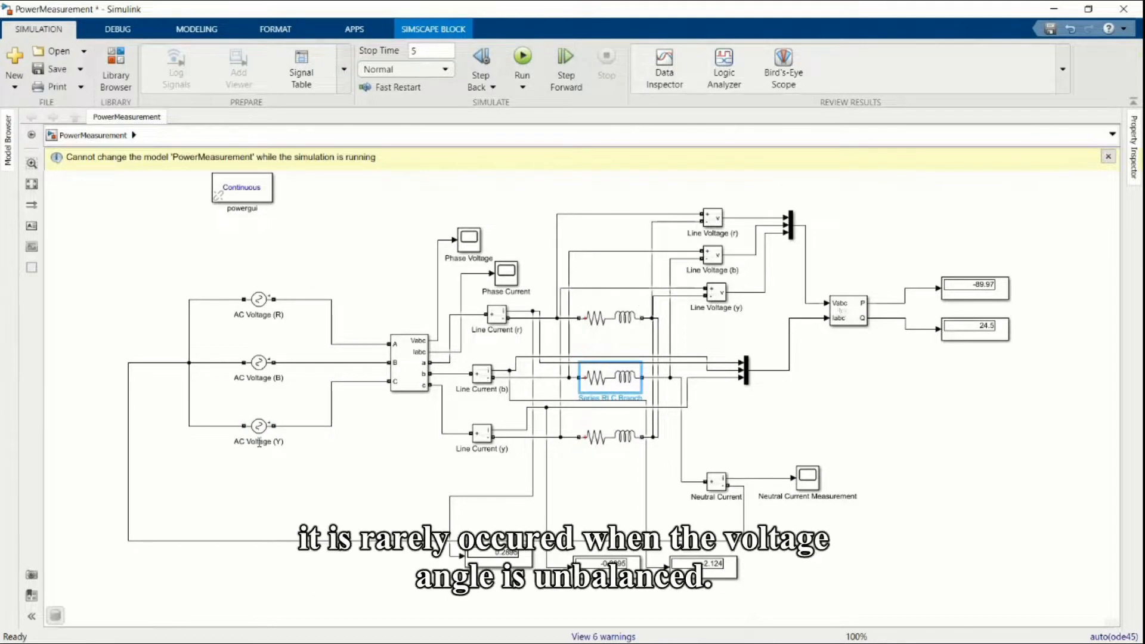
{"action": "mouse_move", "coordinate": [292, 296]}
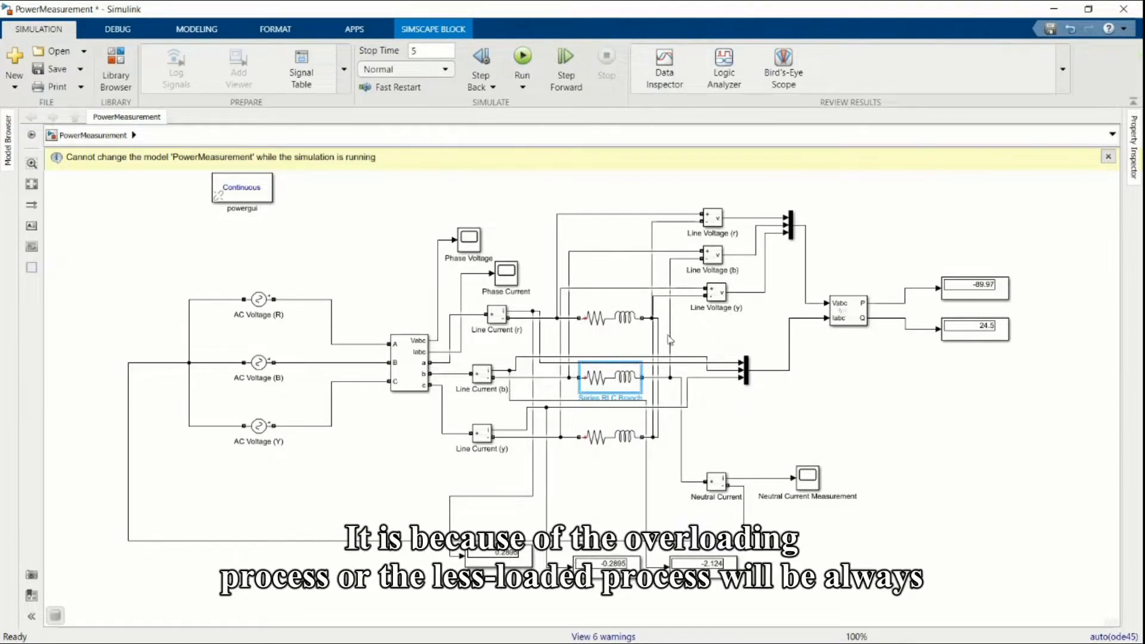
{"action": "left_click", "coordinate": [610, 314]}
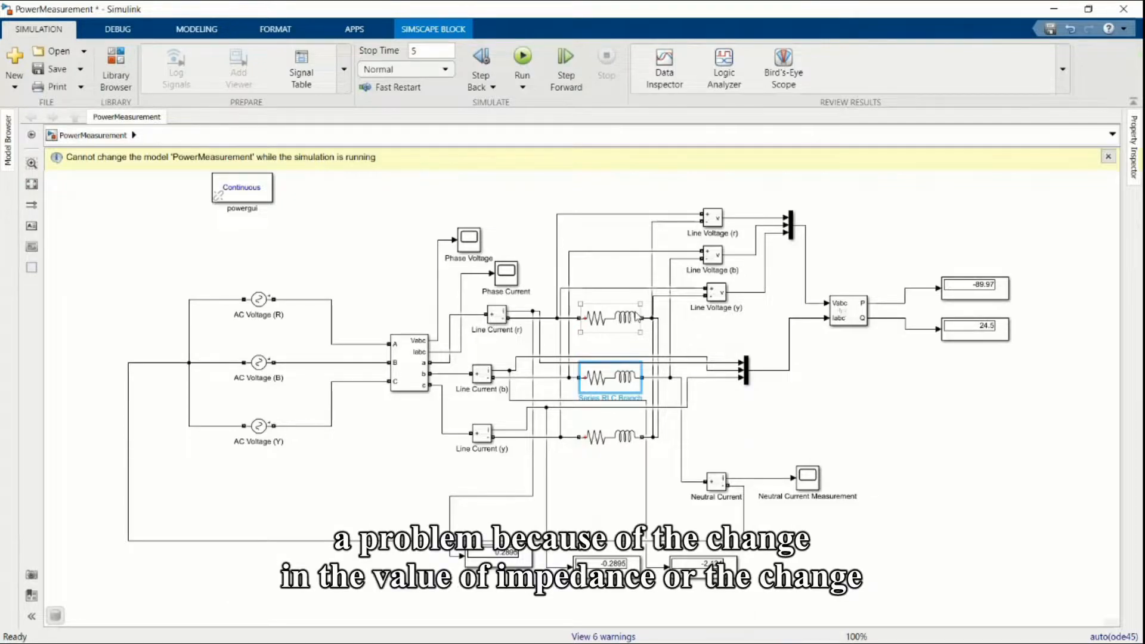
{"action": "left_click", "coordinate": [609, 318]}
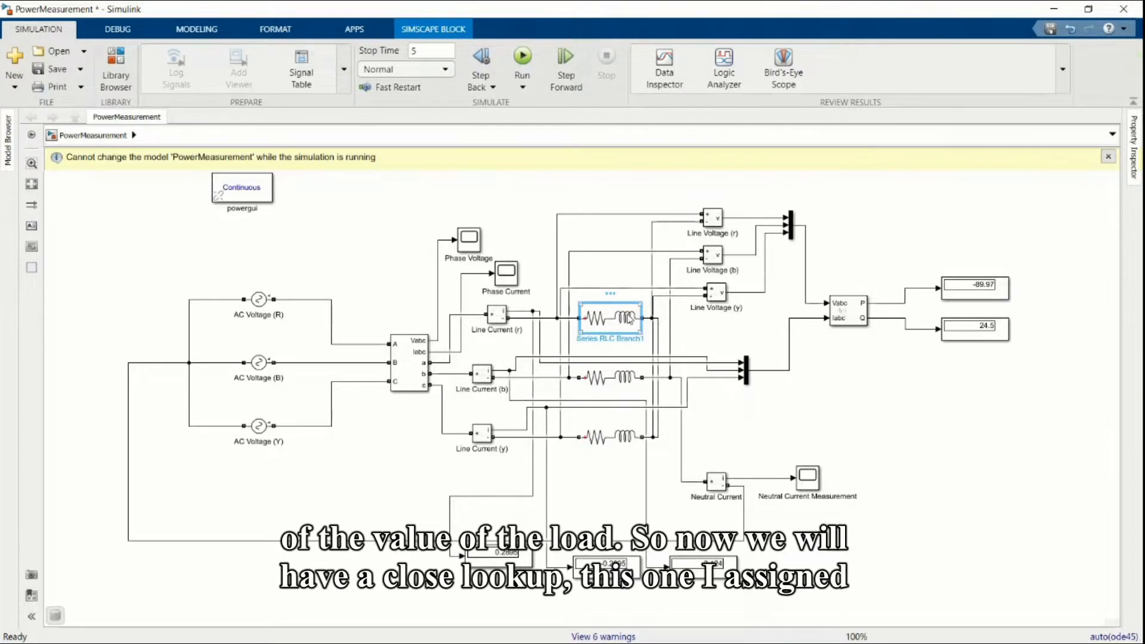
Set all three RL branch resistances to 100 ohms and run, giving P = 136.
{"action": "double_click", "coordinate": [611, 318]}
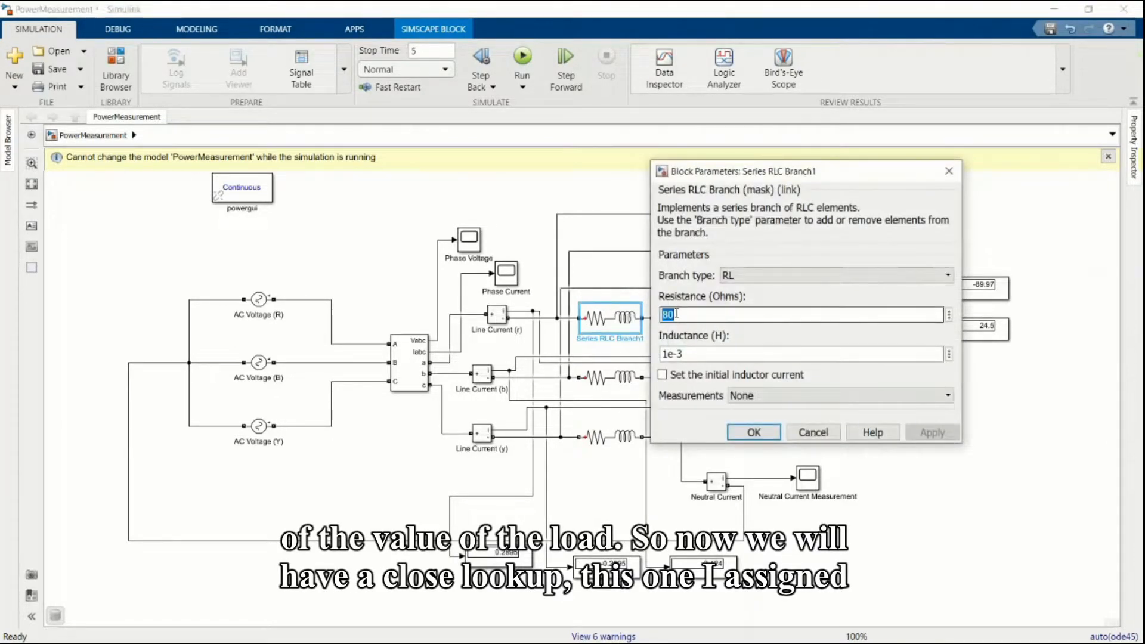
{"action": "type", "text": "100"}
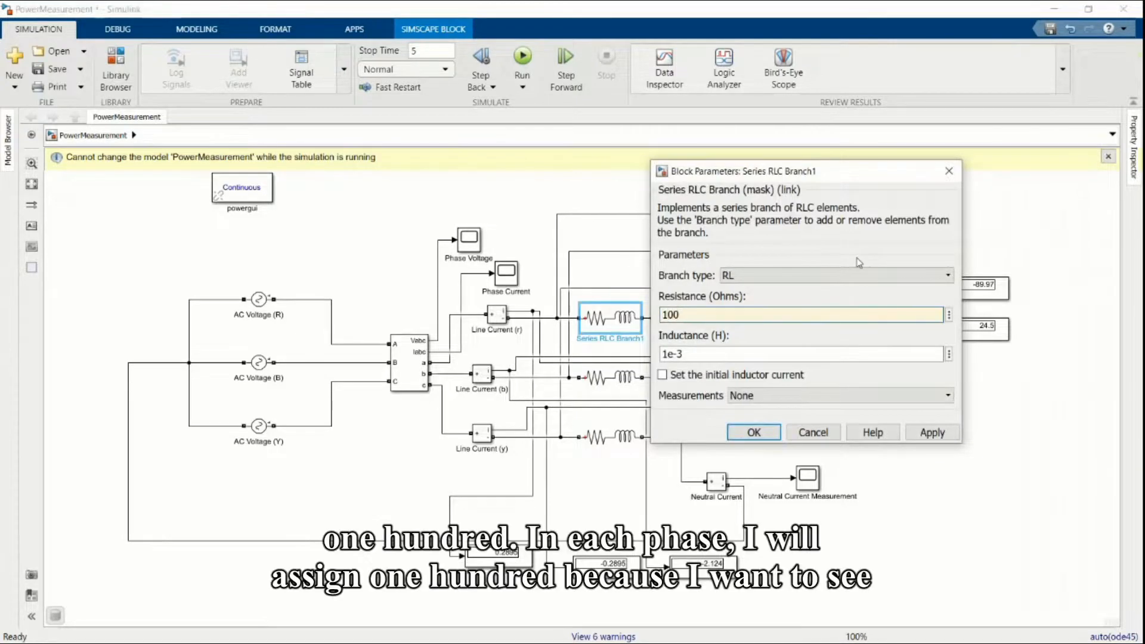
{"action": "left_click", "coordinate": [753, 432]}
{"action": "type", "text": "10"}
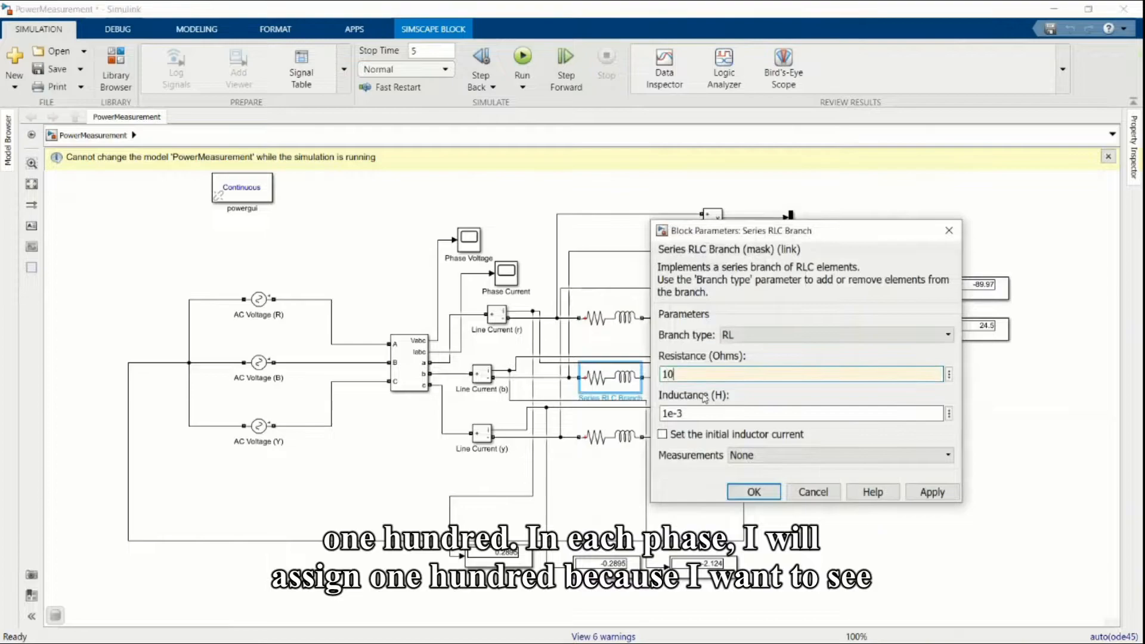
{"action": "left_click", "coordinate": [752, 491]}
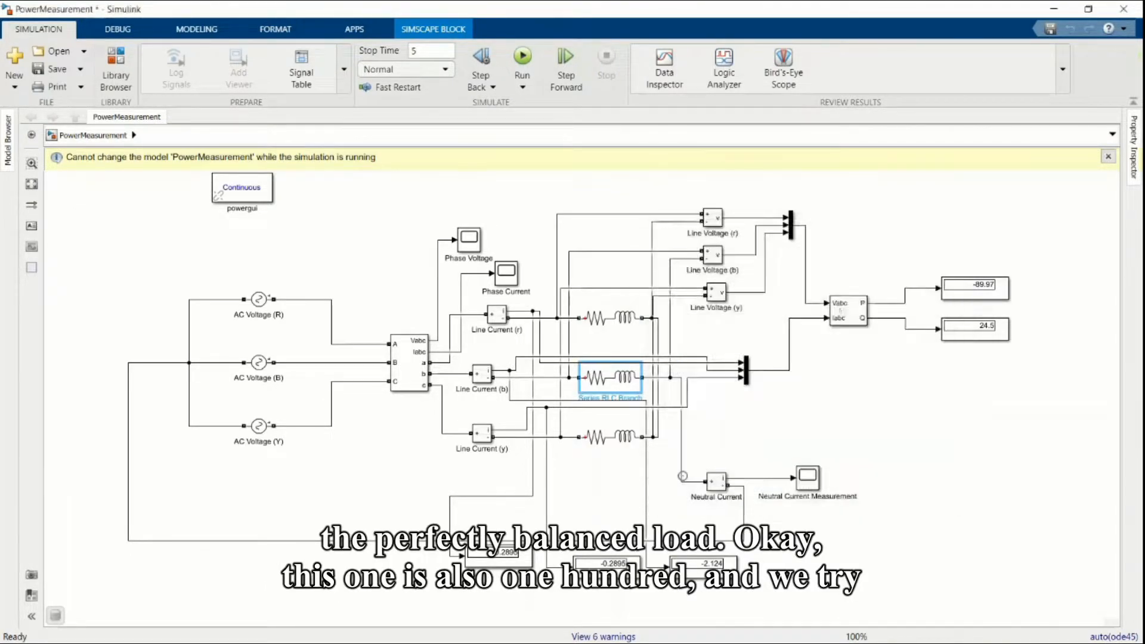
{"action": "double_click", "coordinate": [609, 436]}
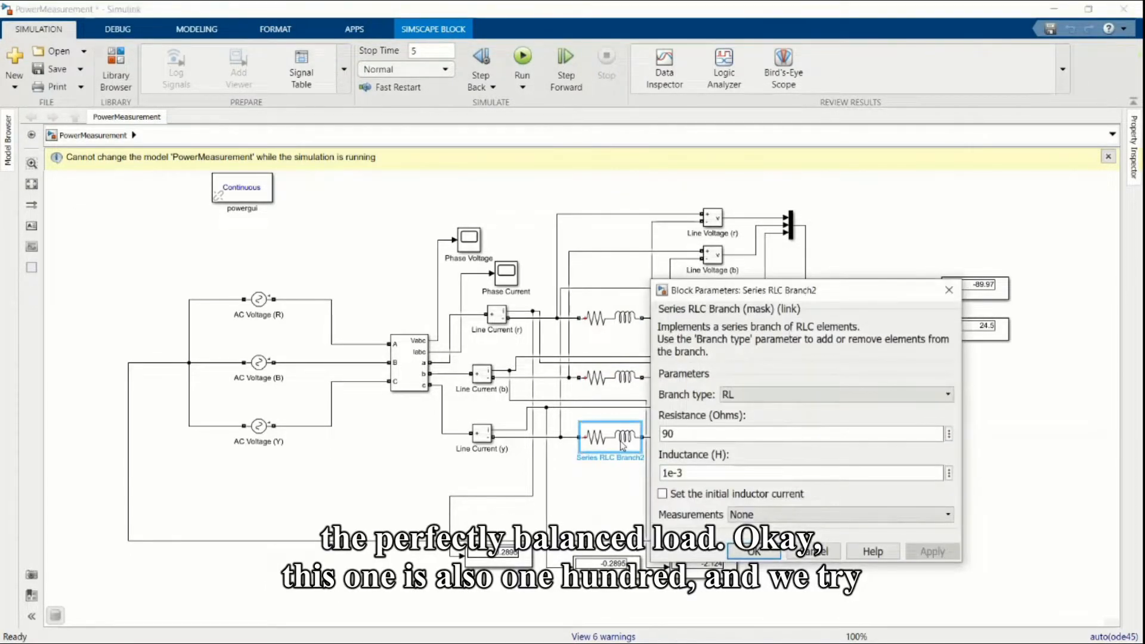
{"action": "type", "text": "100"}
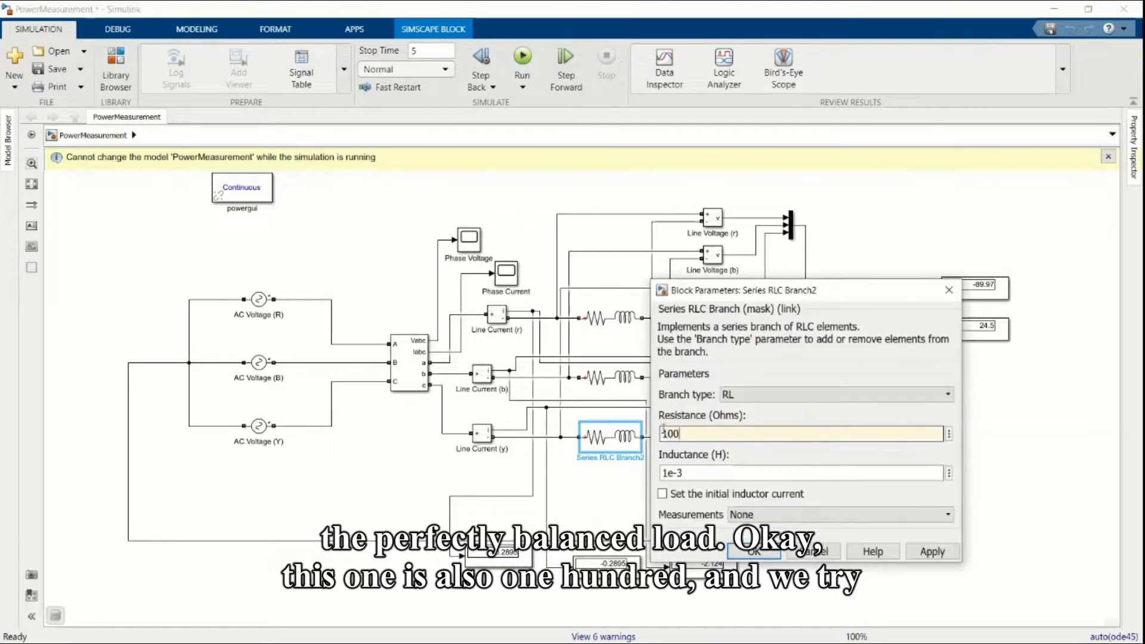
{"action": "left_click", "coordinate": [754, 551]}
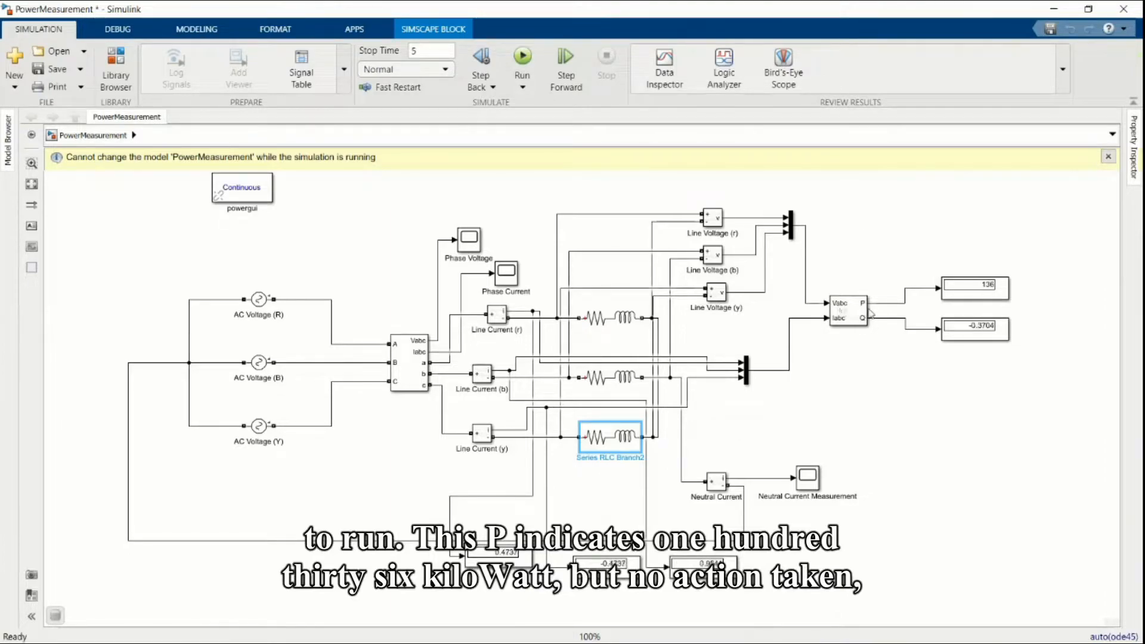
{"action": "left_click", "coordinate": [973, 286]}
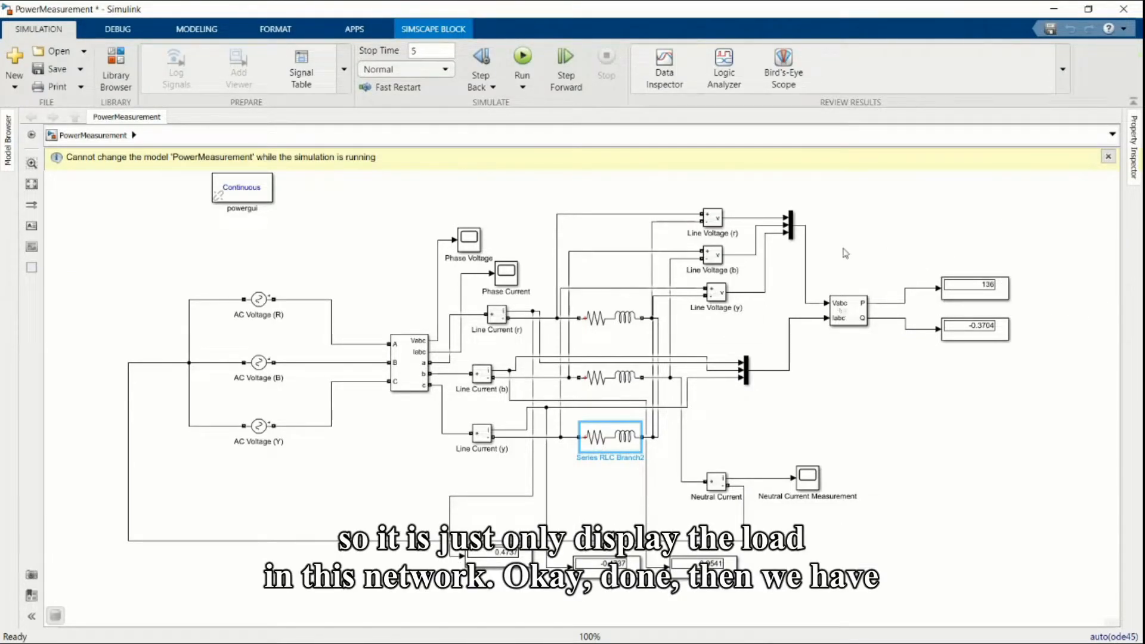
Raise the branch resistances to higher values such as 300 and 150 ohms.
{"action": "left_click", "coordinate": [609, 318]}
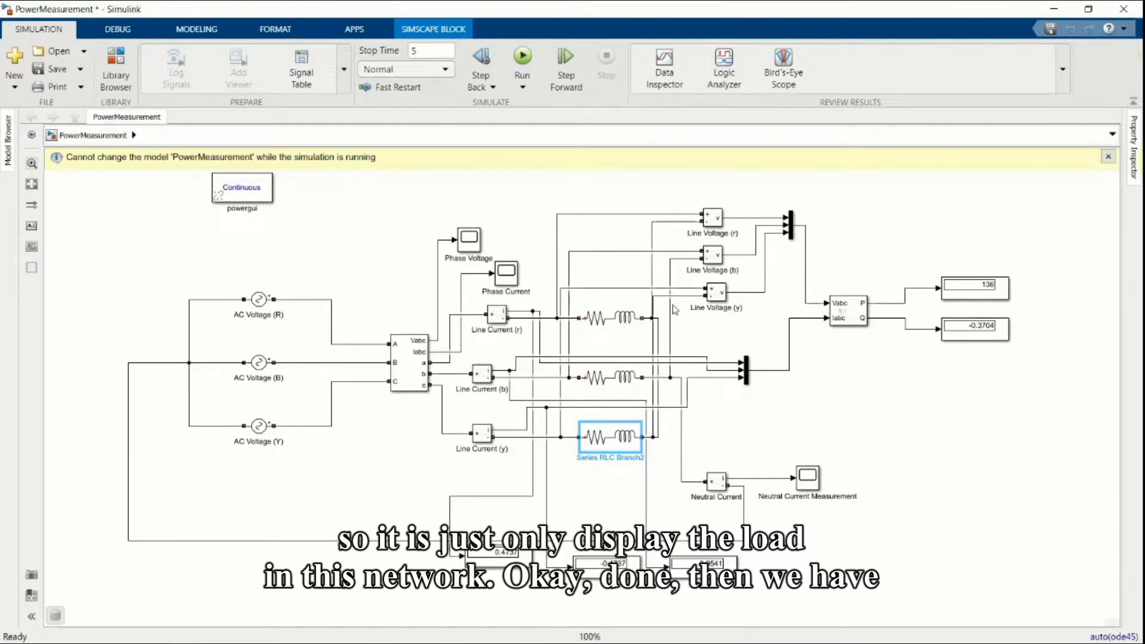
{"action": "left_click", "coordinate": [609, 318]}
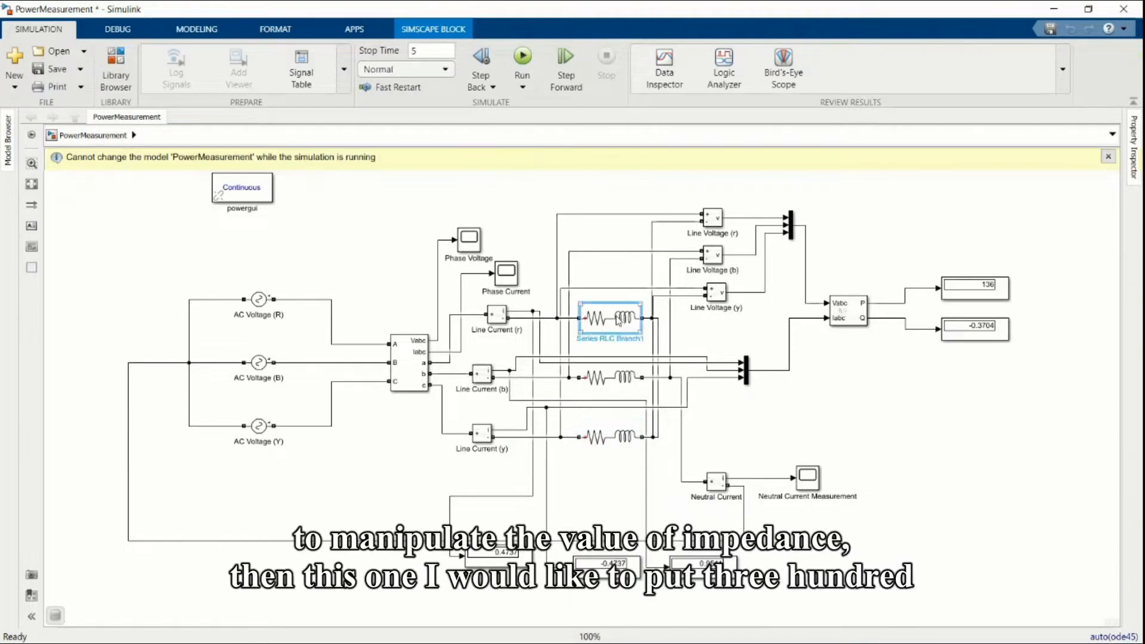
{"action": "double_click", "coordinate": [610, 318]}
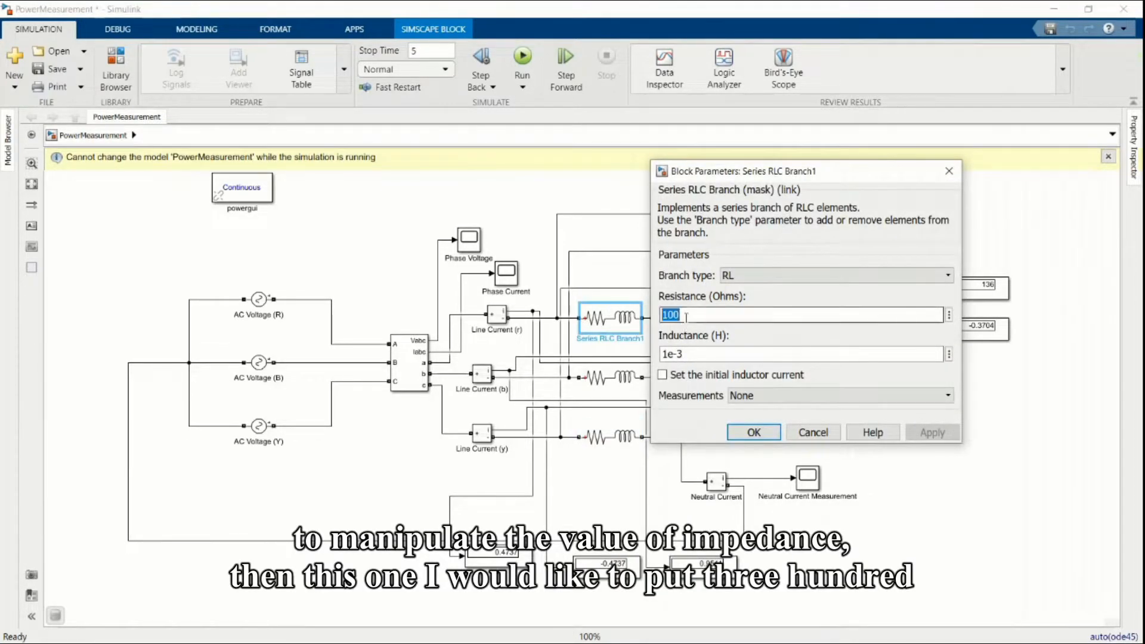
{"action": "type", "text": "3"}
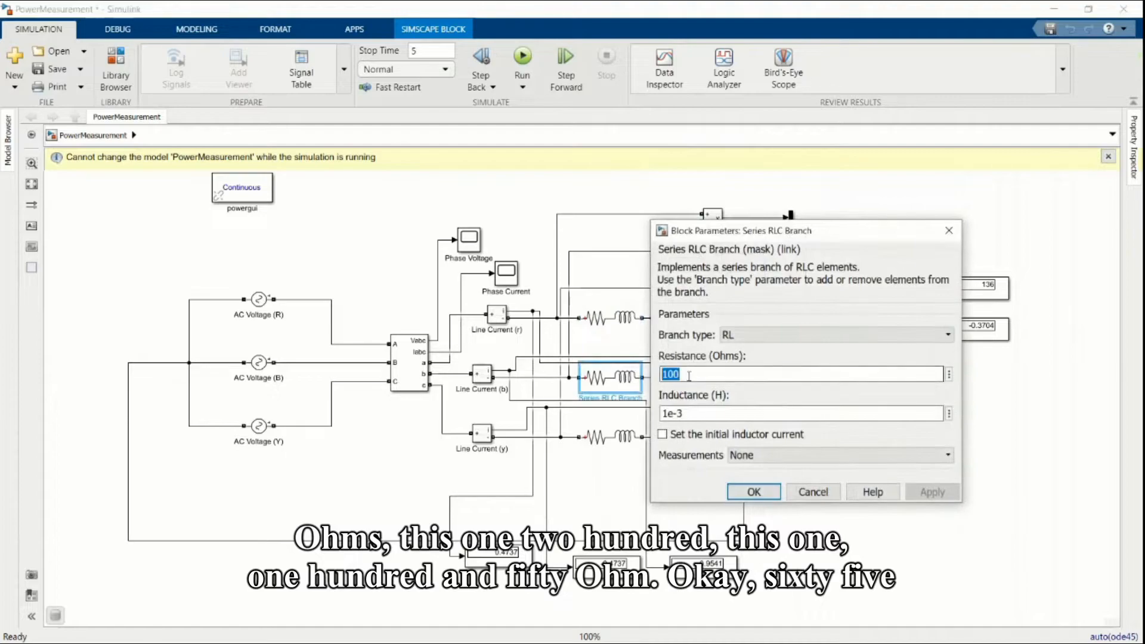
{"action": "left_click", "coordinate": [753, 492]}
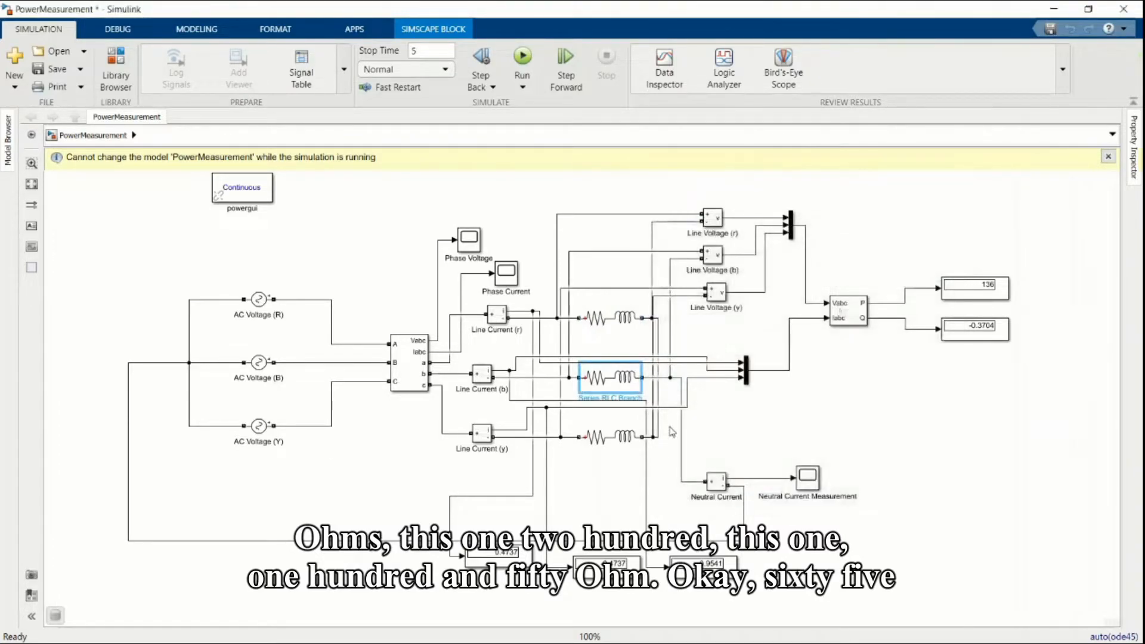
{"action": "double_click", "coordinate": [609, 438]}
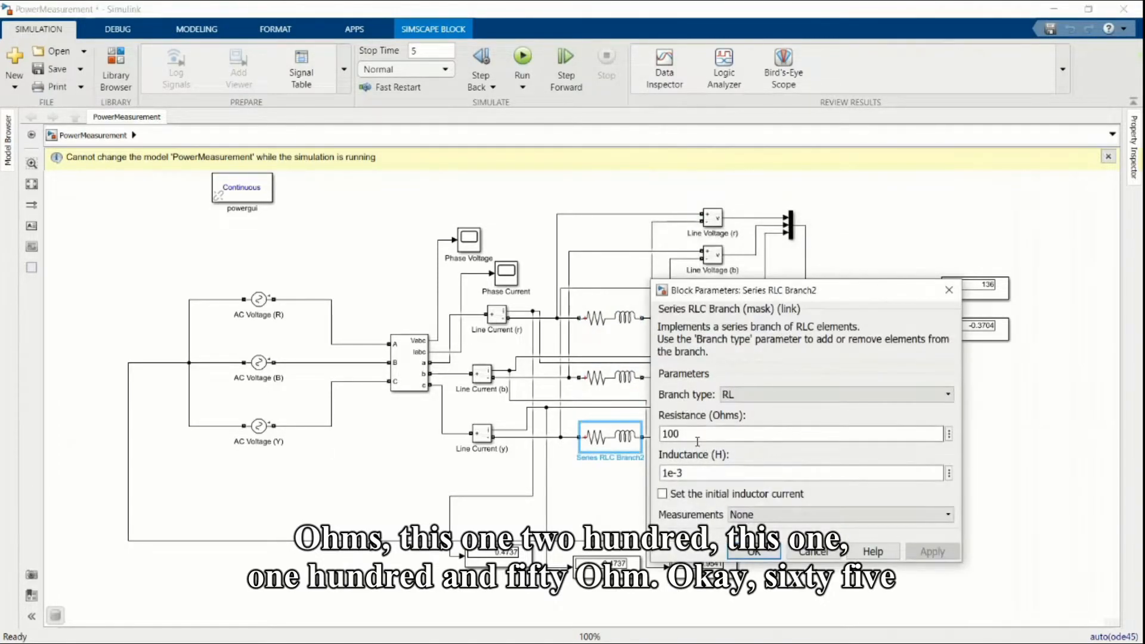
{"action": "type", "text": "150"}
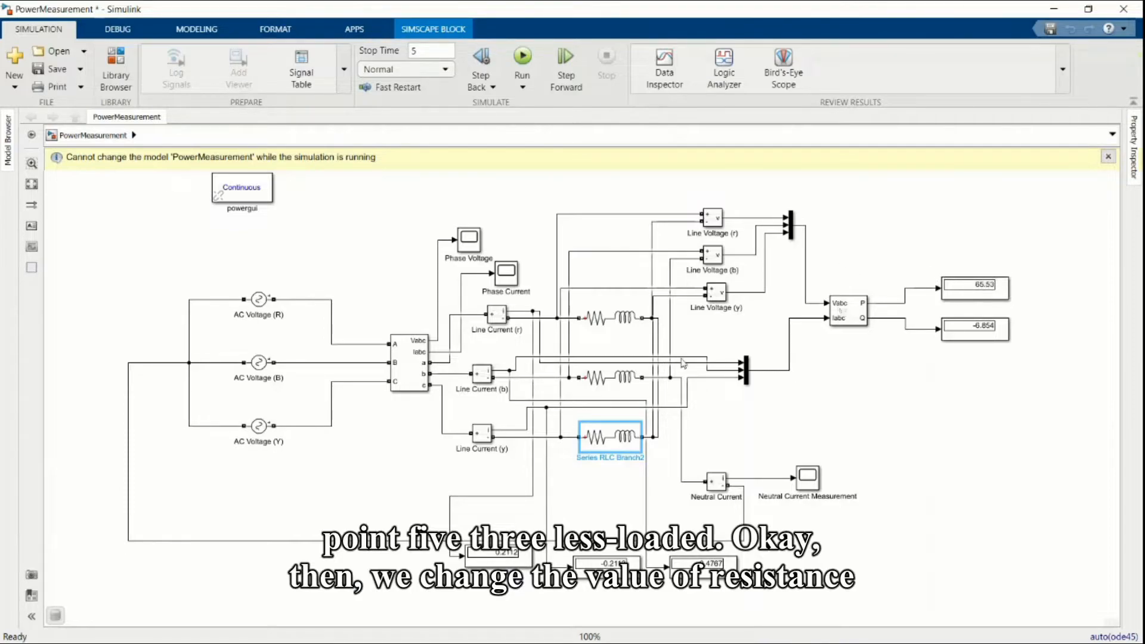
Lower the top, middle and bottom branch resistances to 80, 50 and 90 ohms.
{"action": "double_click", "coordinate": [609, 317]}
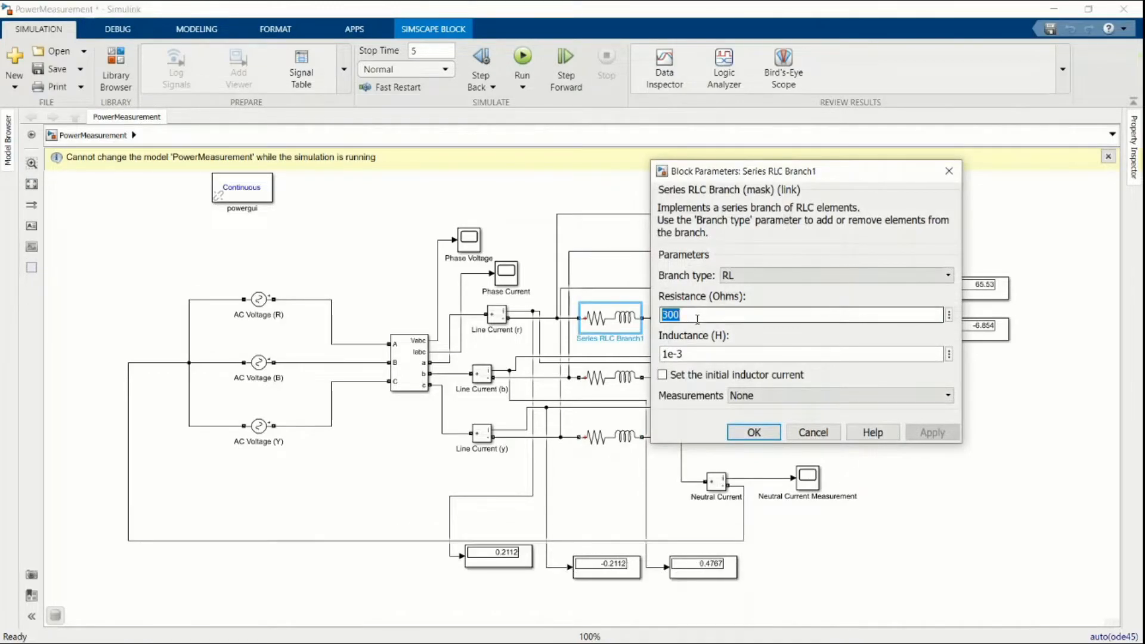
{"action": "type", "text": "80"}
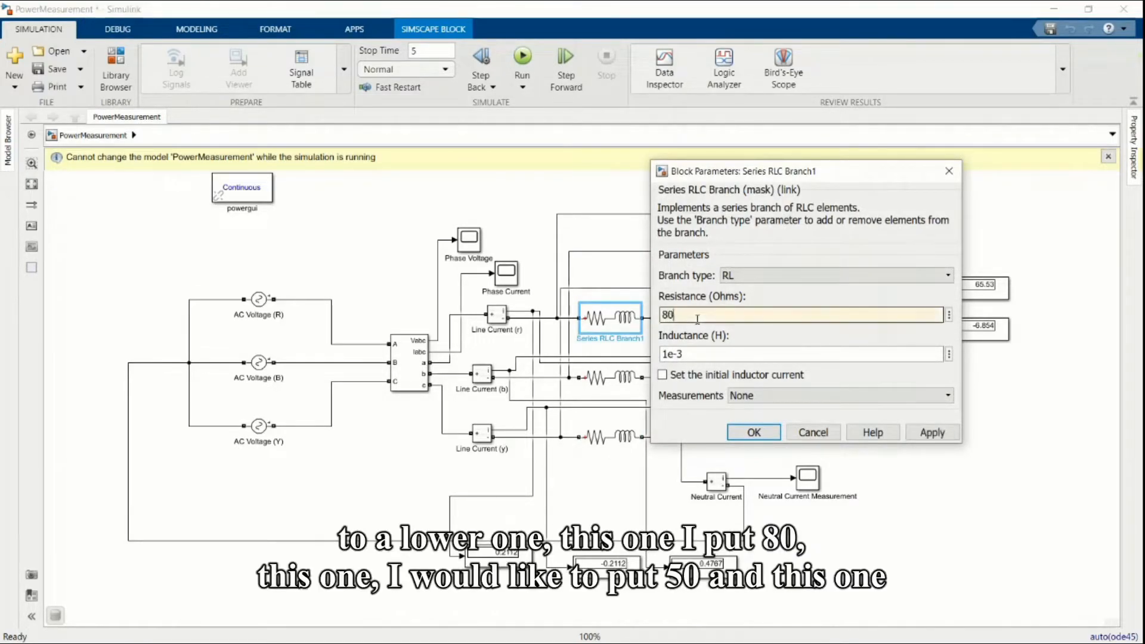
{"action": "left_click", "coordinate": [752, 431]}
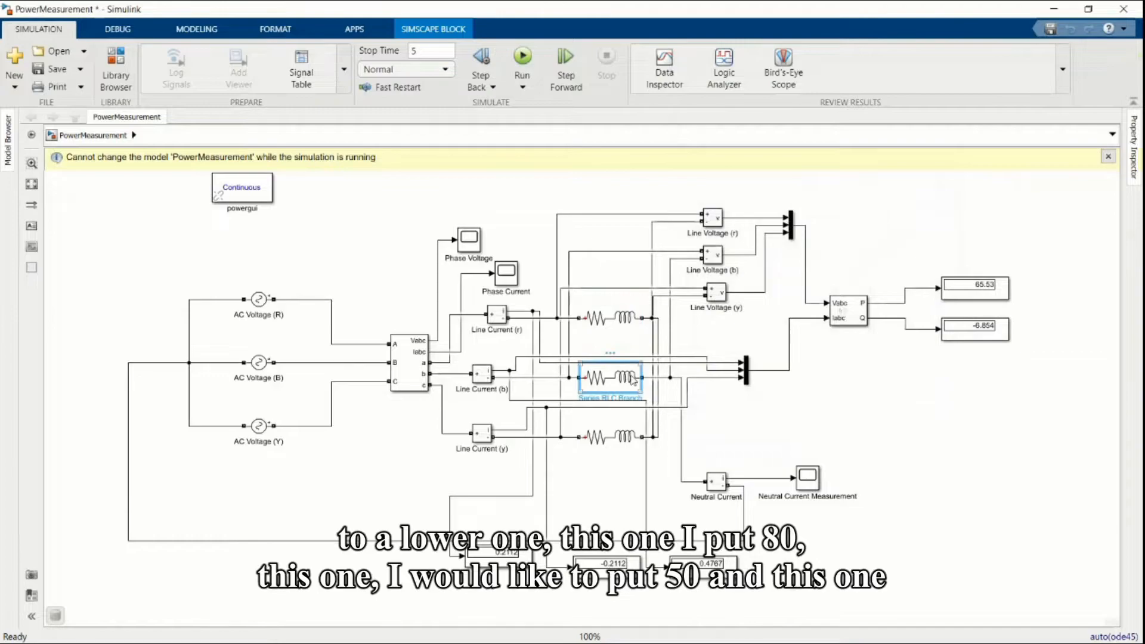
{"action": "double_click", "coordinate": [609, 378]}
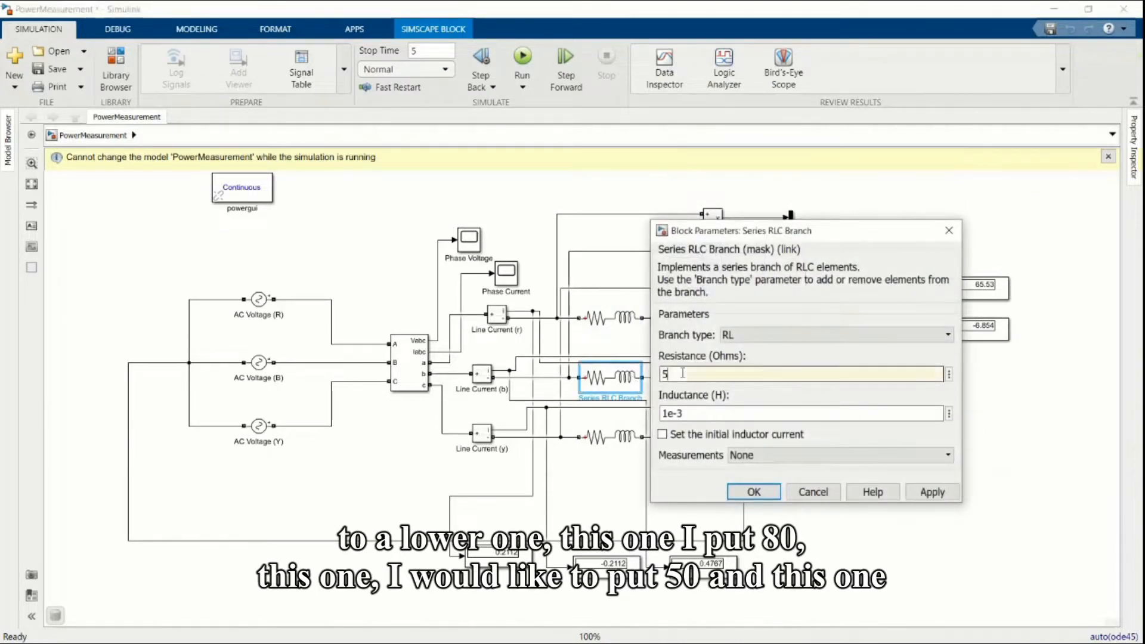
{"action": "type", "text": "0"}
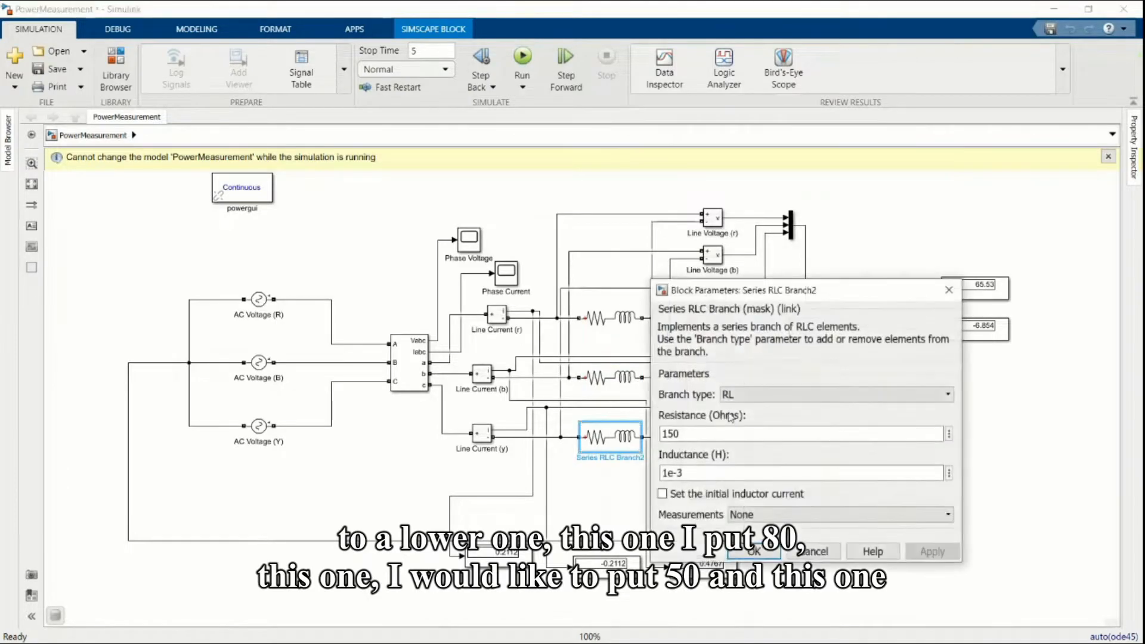
{"action": "type", "text": "90"}
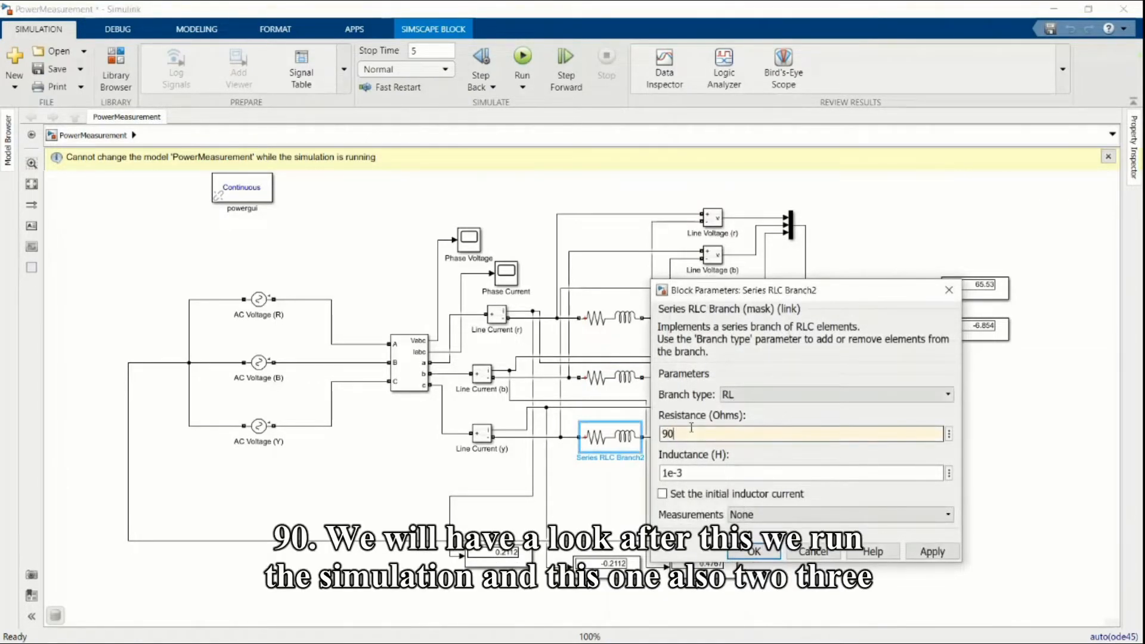
{"action": "left_click", "coordinate": [753, 551]}
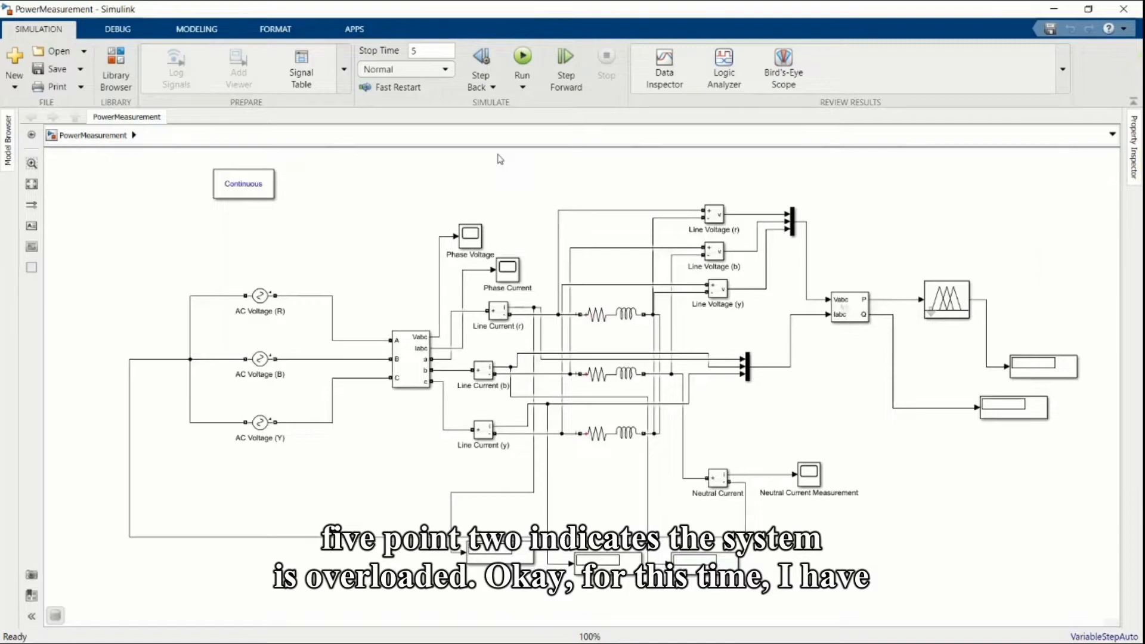
Set the Fuzzy Logic Controller's FIS structure to FuzzyLoadBalancing.
{"action": "left_click", "coordinate": [945, 299]}
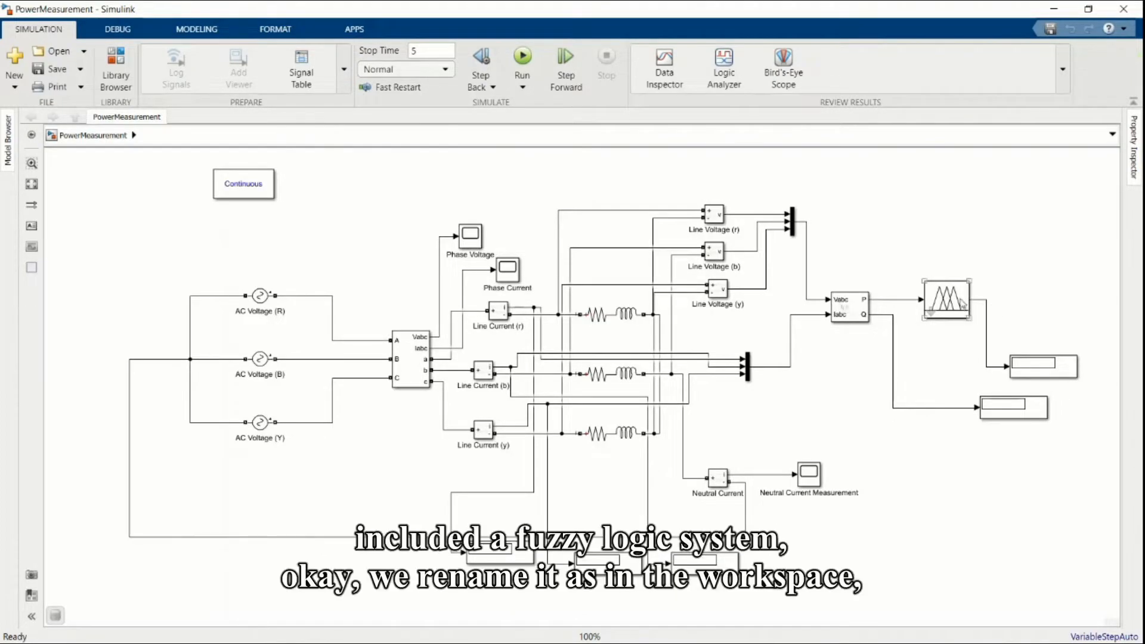
{"action": "double_click", "coordinate": [946, 300]}
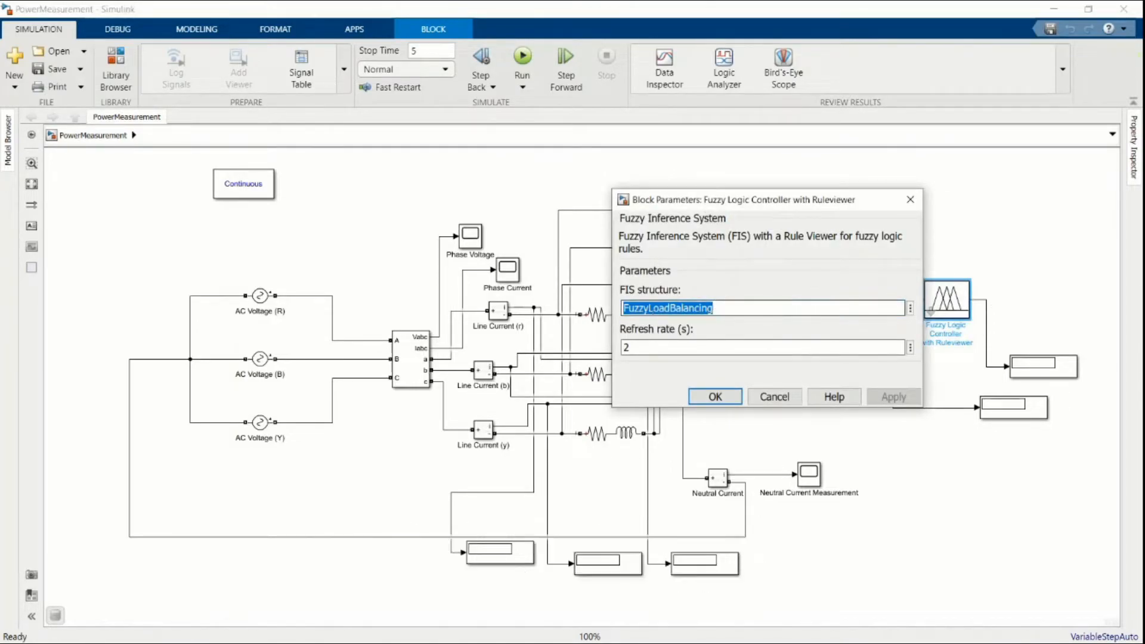
{"action": "left_click", "coordinate": [713, 397]}
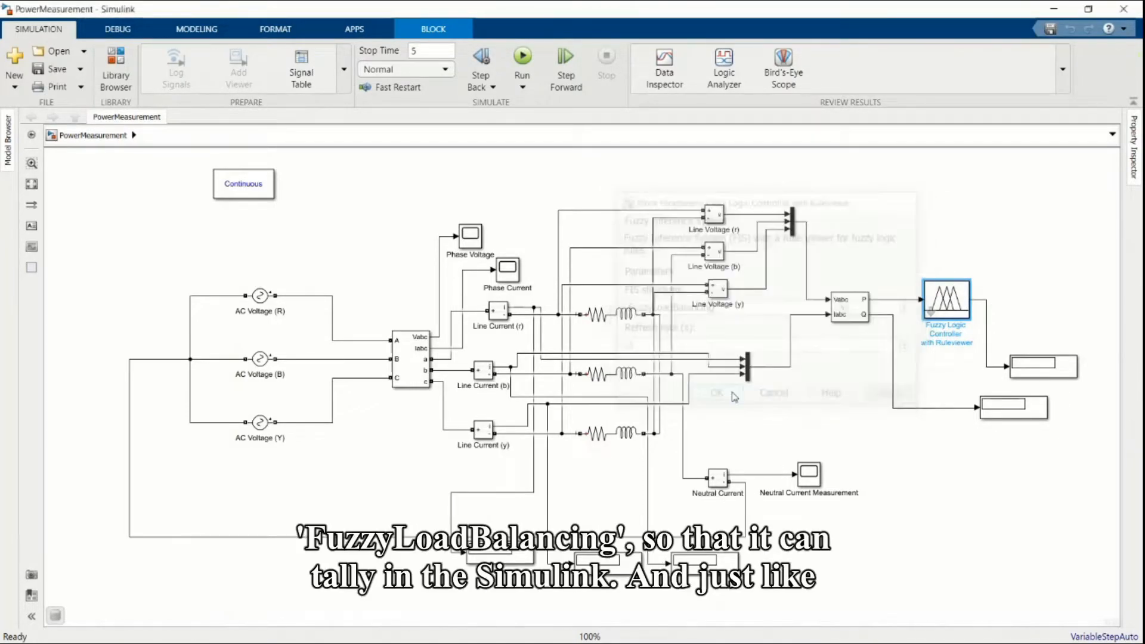
{"action": "left_click", "coordinate": [715, 393]}
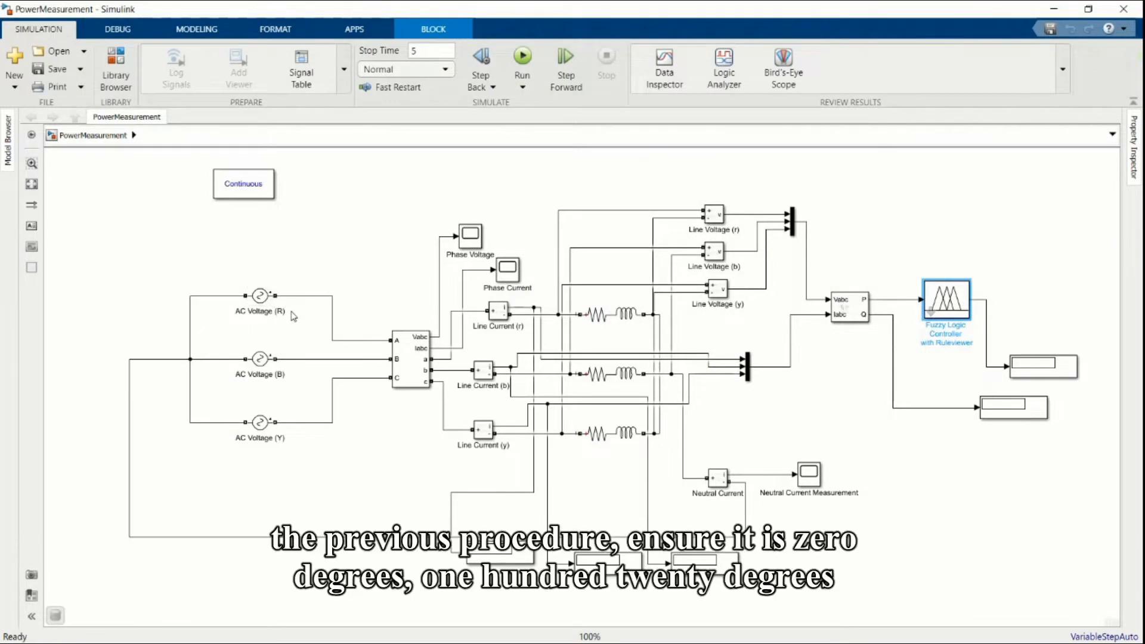
{"action": "double_click", "coordinate": [260, 296]}
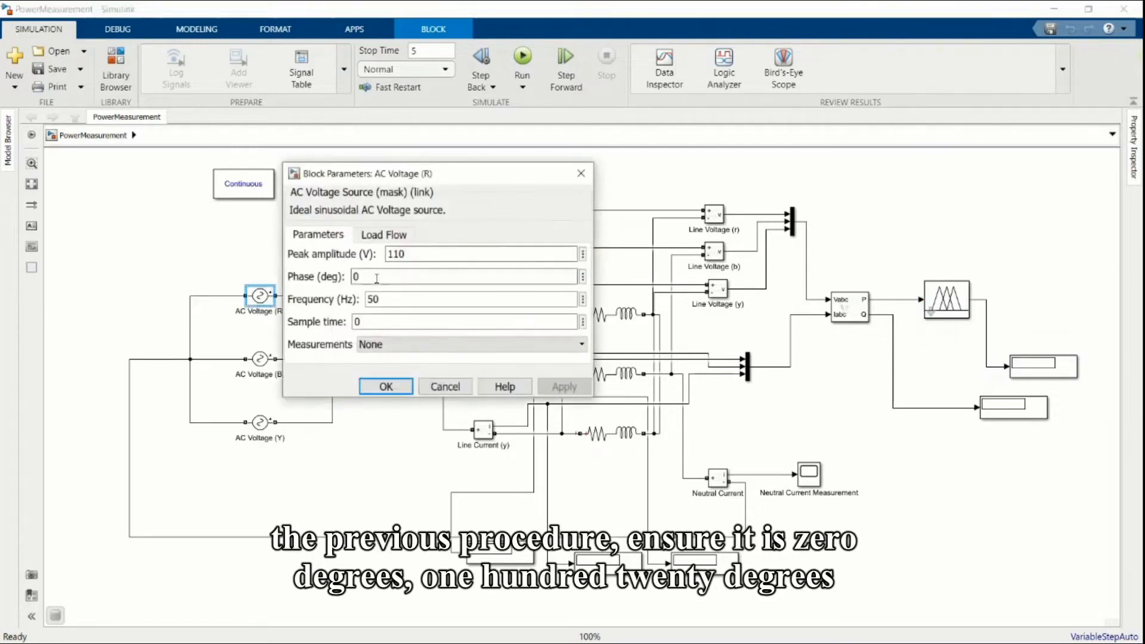
Verify the R, B, Y source phase angles and 100-ohm branches, then run the equal-load simulation.
{"action": "left_click", "coordinate": [385, 387]}
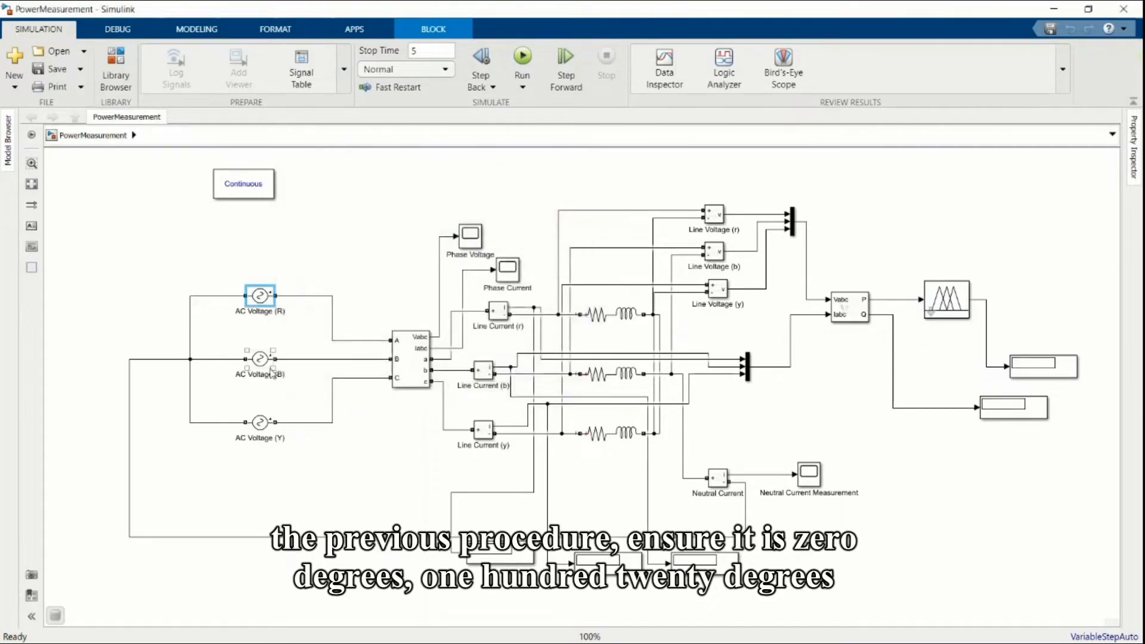
{"action": "double_click", "coordinate": [260, 357]}
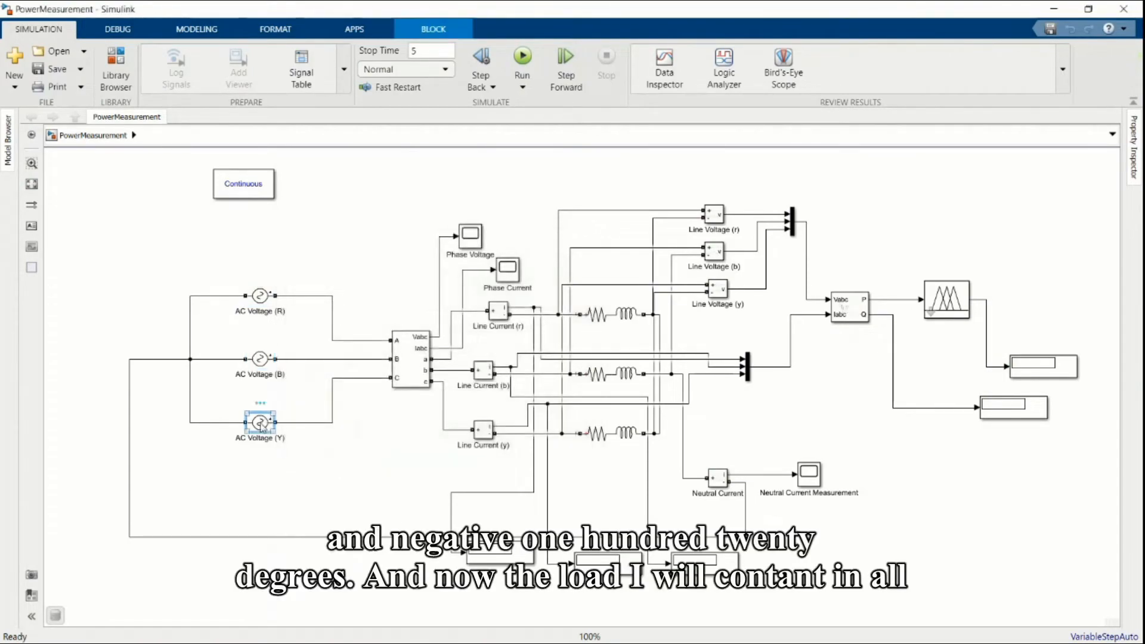
{"action": "double_click", "coordinate": [260, 422]}
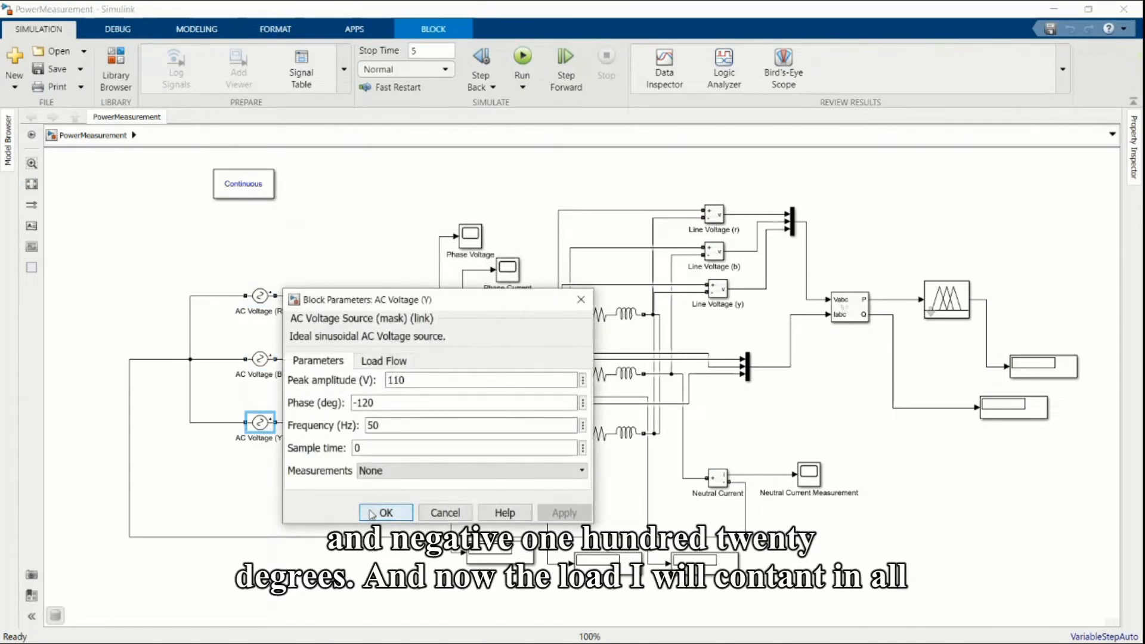
{"action": "left_click", "coordinate": [385, 511]}
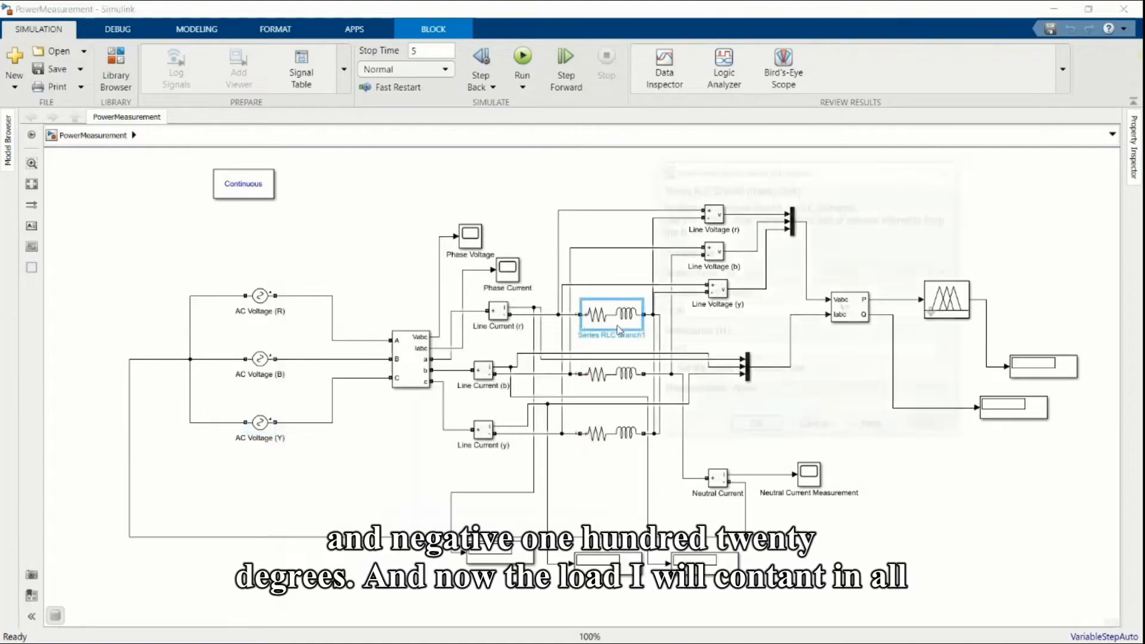
{"action": "double_click", "coordinate": [611, 314]}
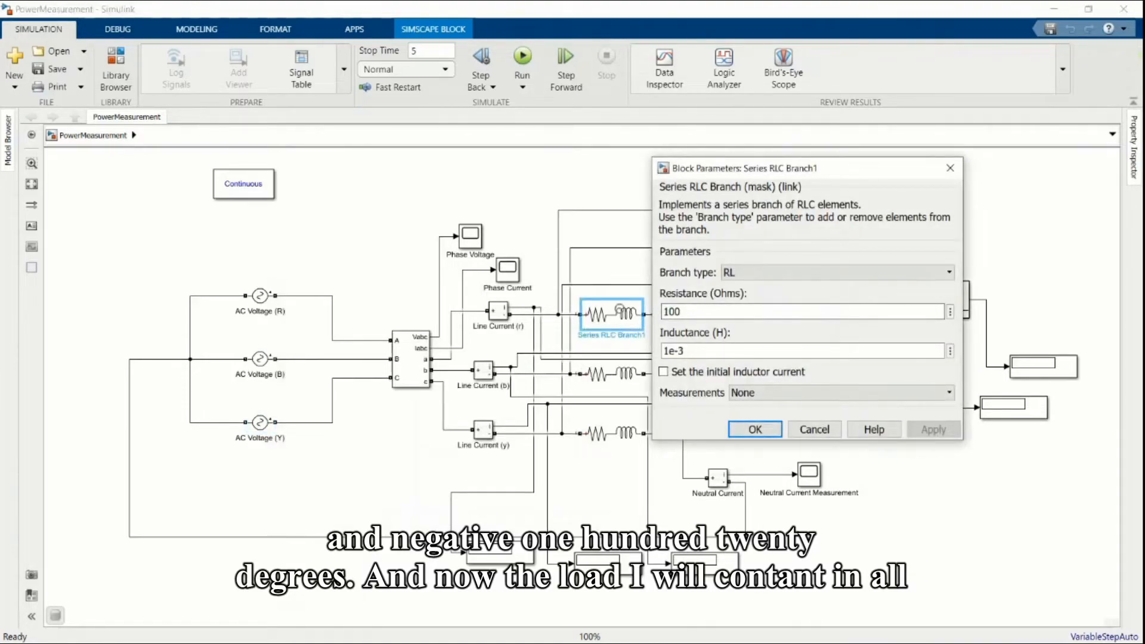
{"action": "left_click", "coordinate": [755, 429]}
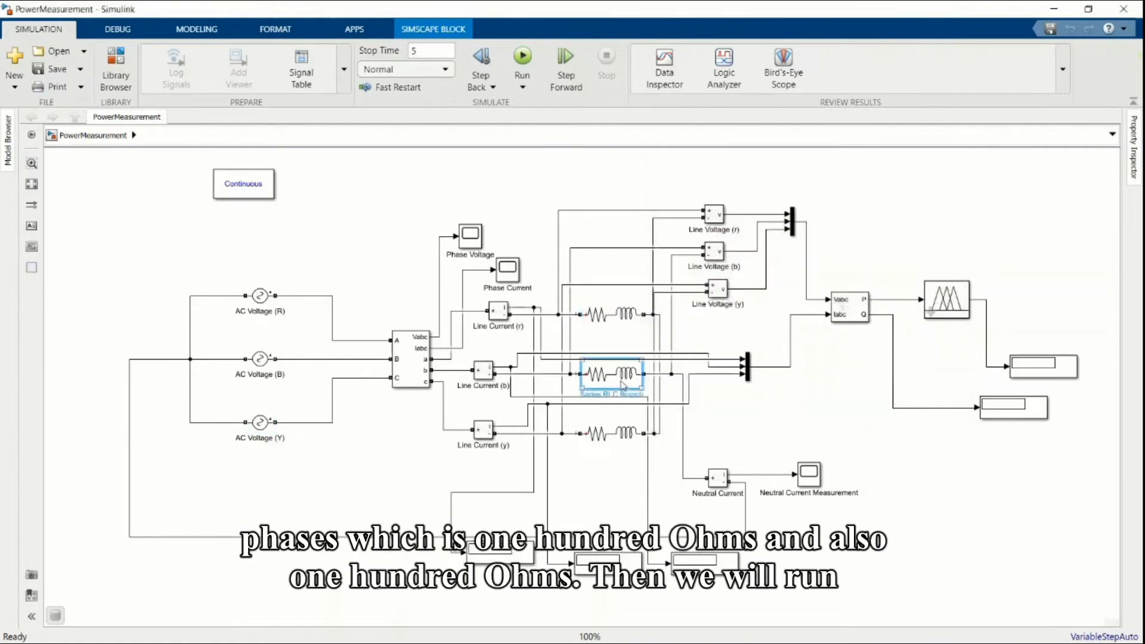
{"action": "left_click", "coordinate": [609, 432]}
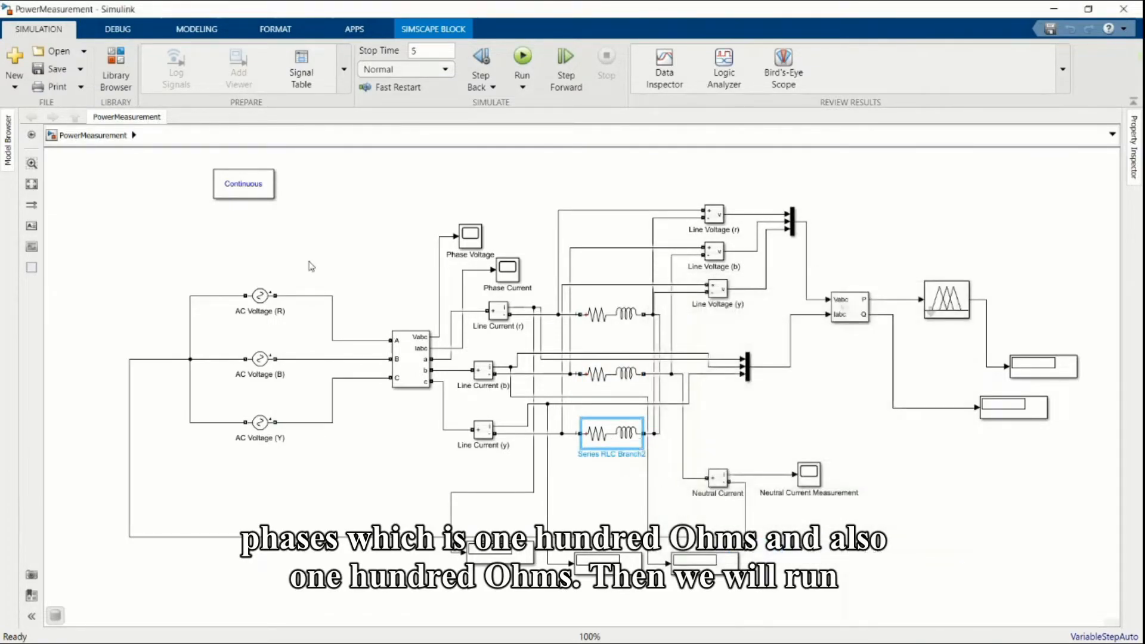
{"action": "left_click", "coordinate": [522, 55]}
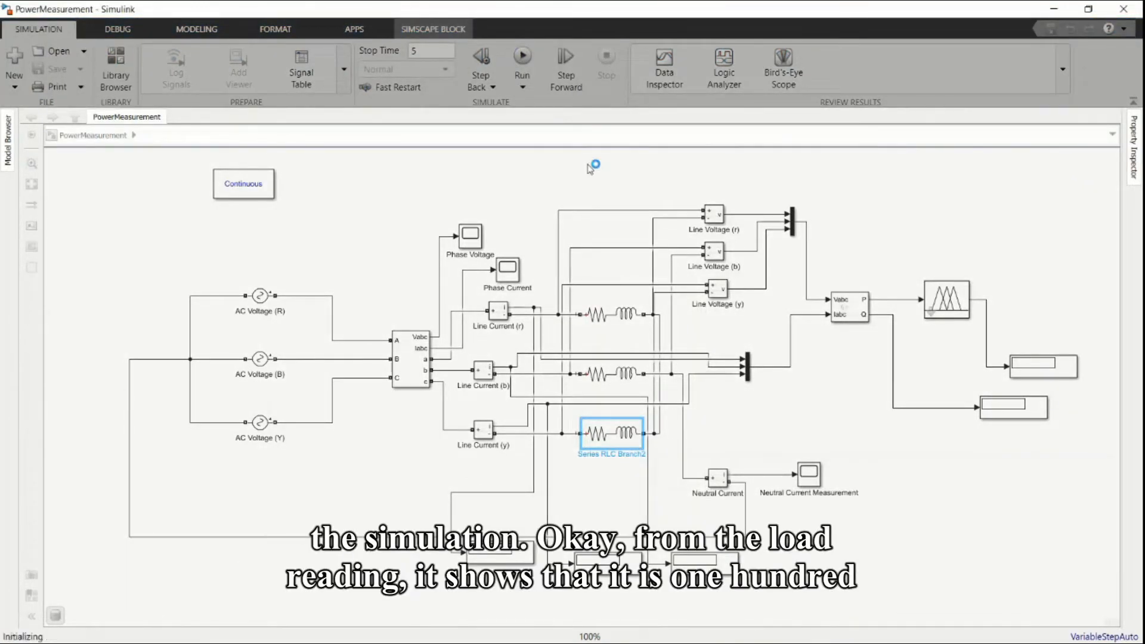
Review the Rule Viewer showing LoadReading 136 and LoadAction 2.96, then close it.
{"action": "left_click", "coordinate": [521, 55]}
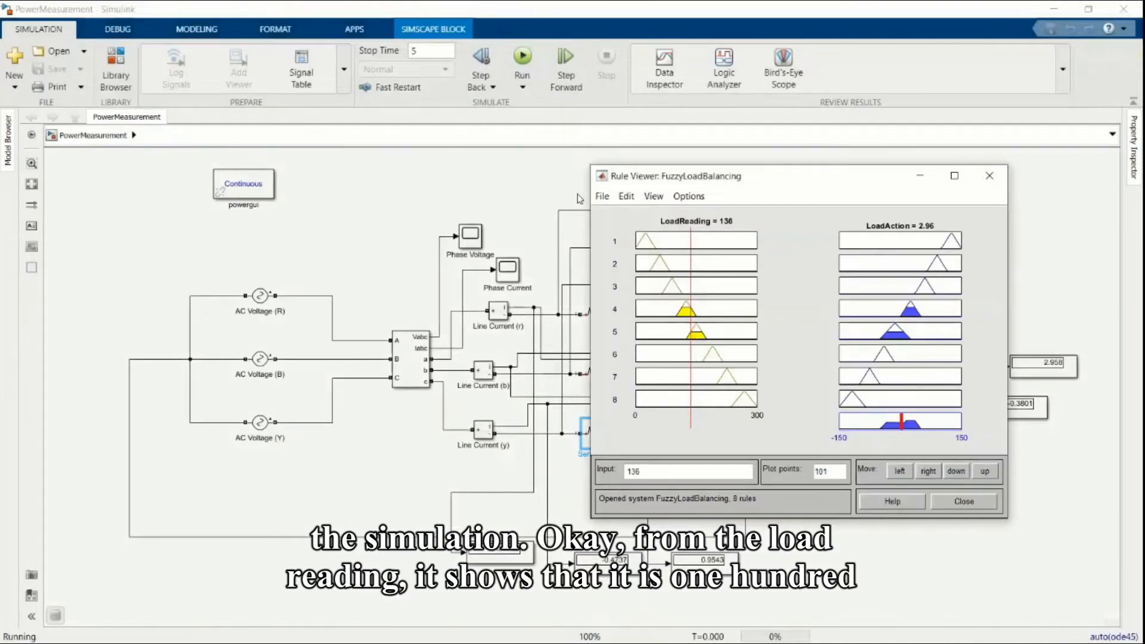
{"action": "left_click", "coordinate": [521, 57]}
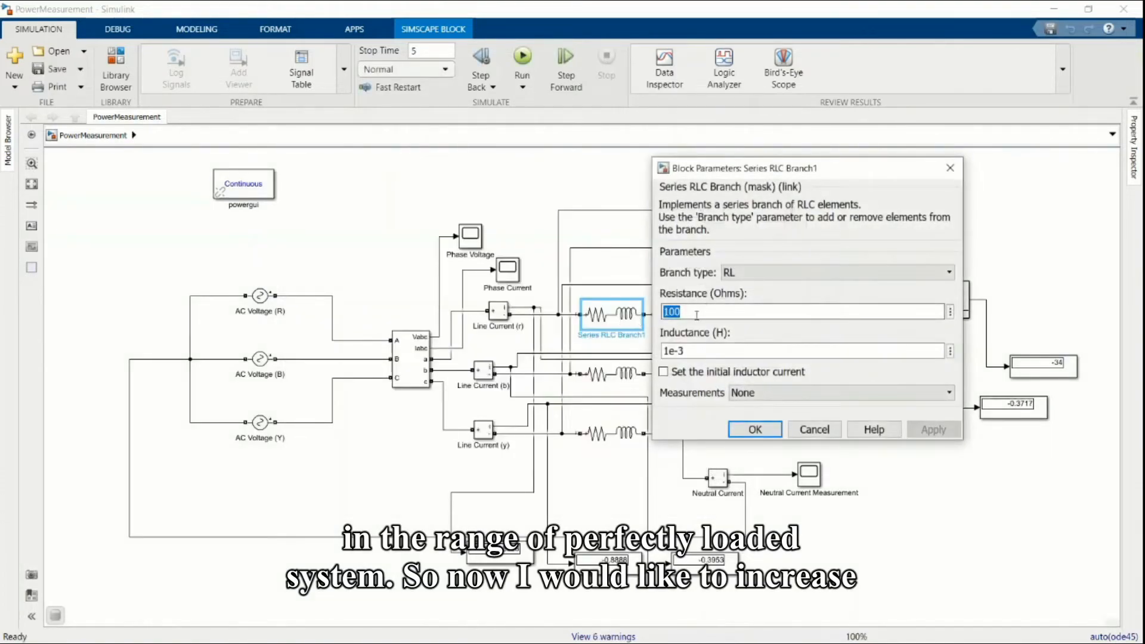
Set branch resistances to 300, 200 and 150 ohms and run the higher-load simulation.
{"action": "type", "text": "300"}
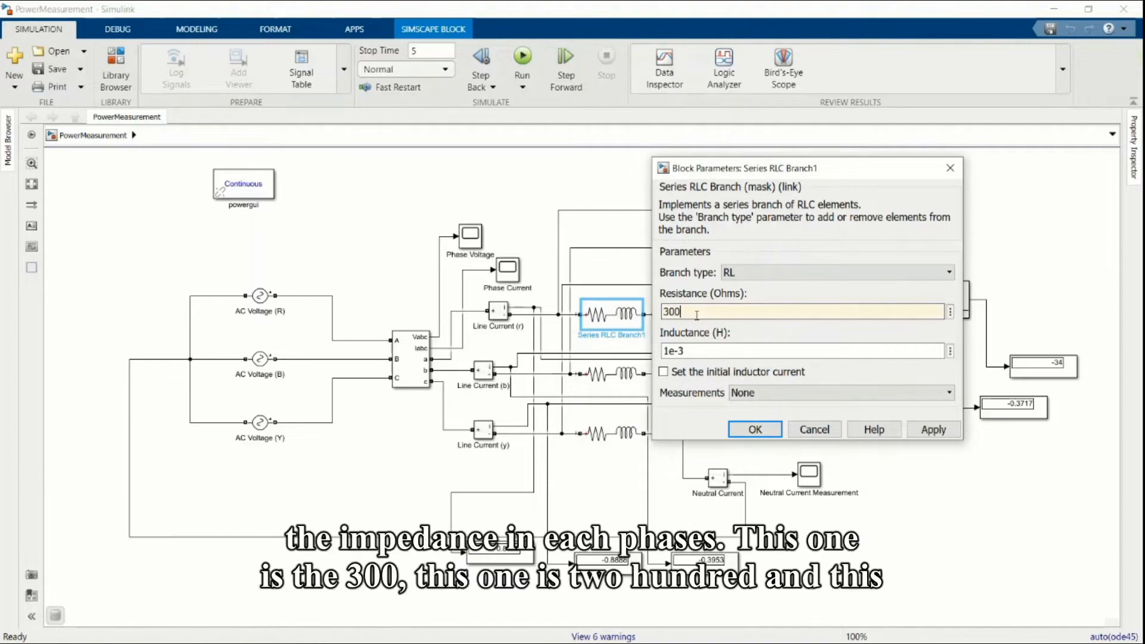
{"action": "left_click", "coordinate": [754, 429]}
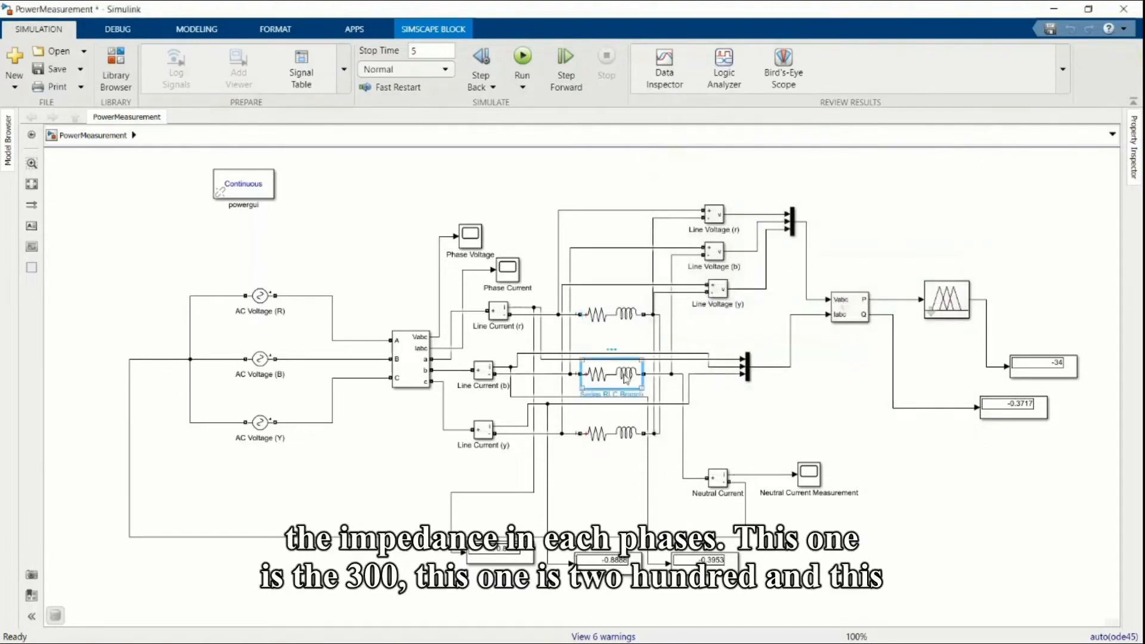
{"action": "double_click", "coordinate": [612, 374]}
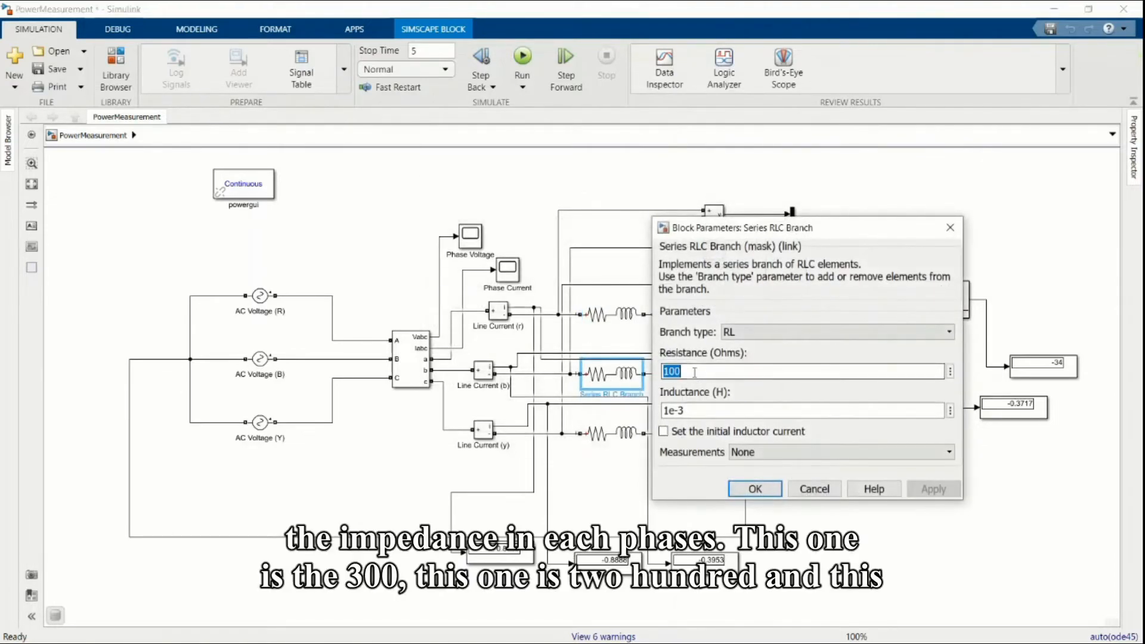
{"action": "type", "text": "2"}
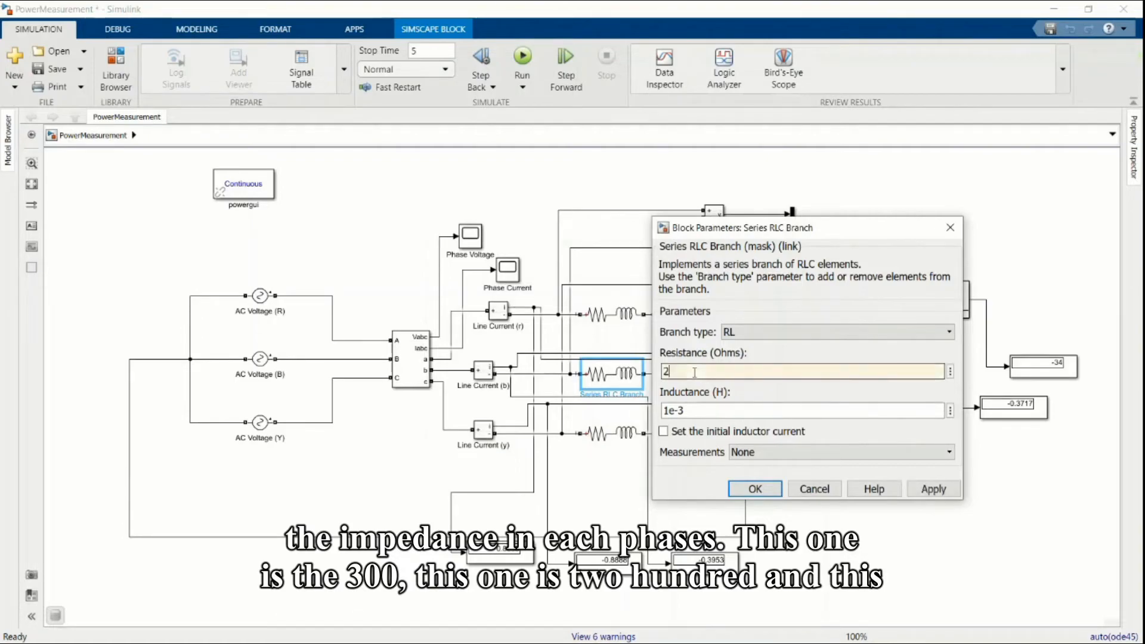
{"action": "left_click", "coordinate": [754, 488]}
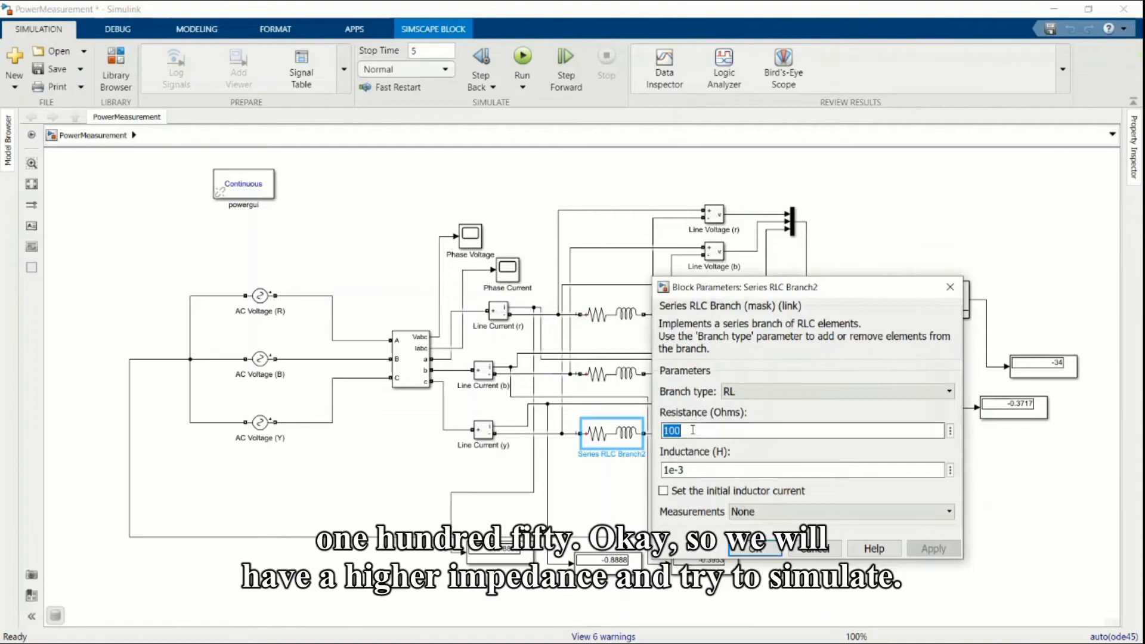
{"action": "type", "text": "150"}
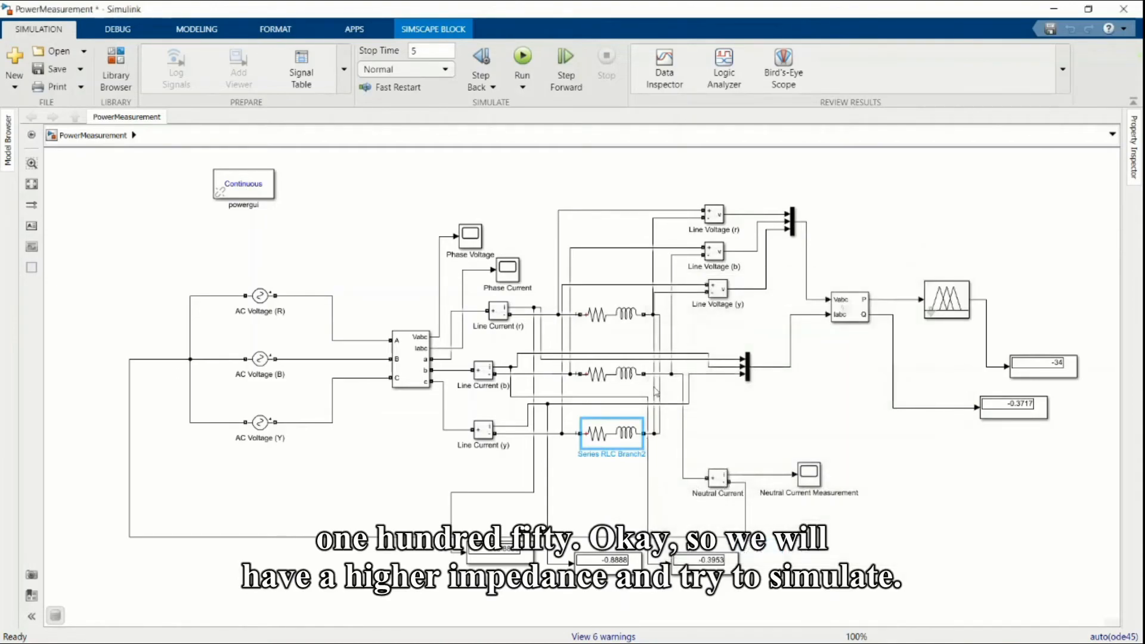
{"action": "left_click", "coordinate": [610, 314]}
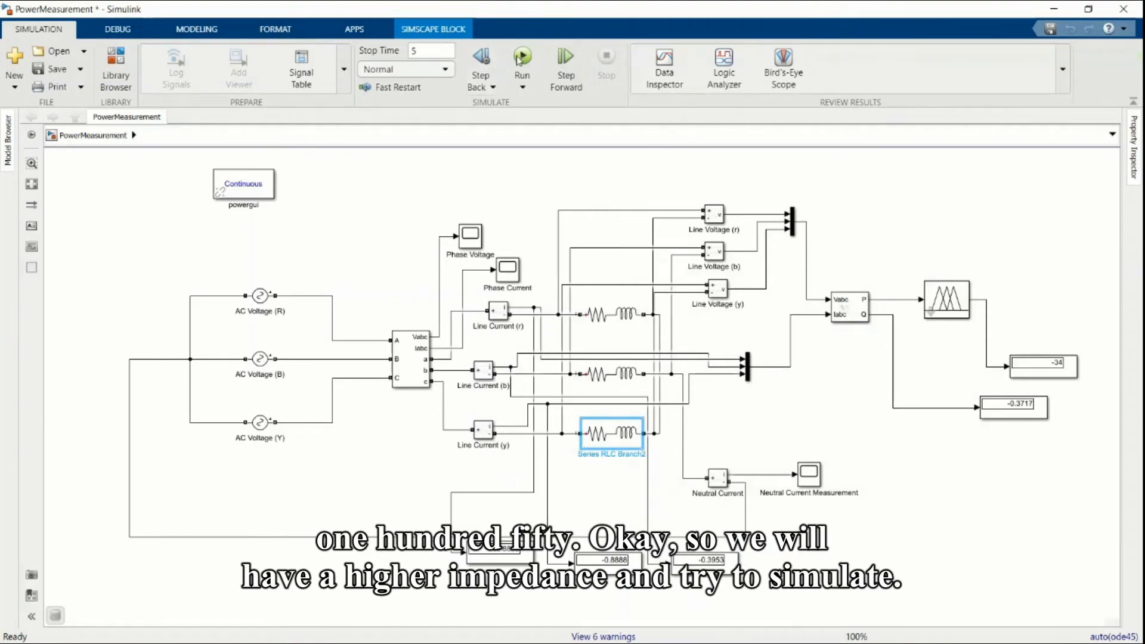
{"action": "left_click", "coordinate": [521, 56]}
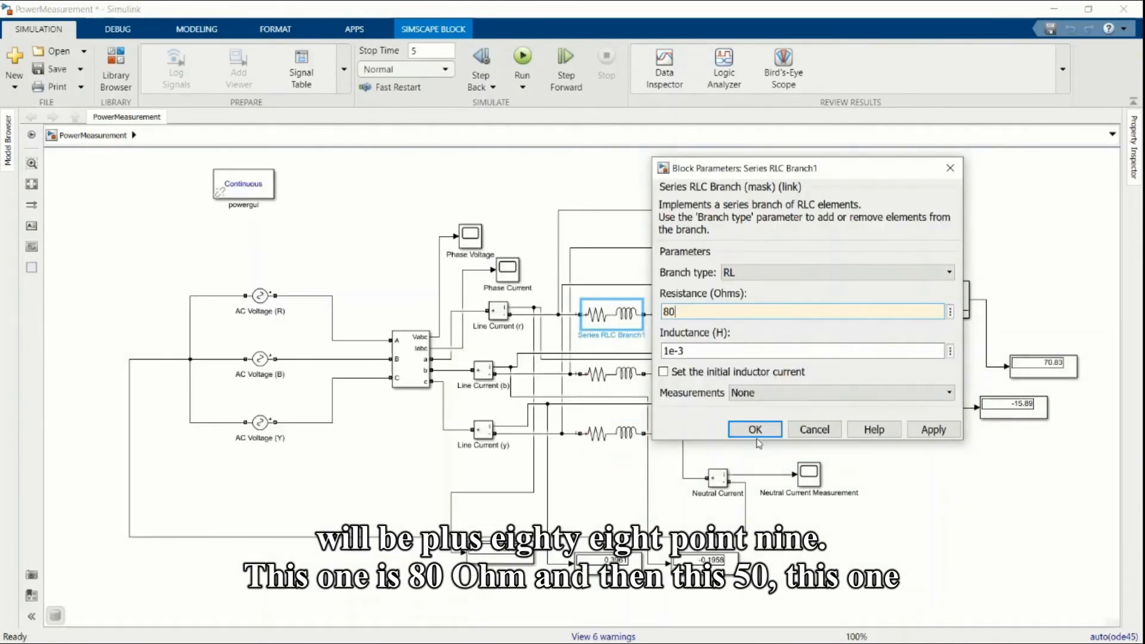
Set the three Series RLC Branch resistances to 80, 50 and 90 ohms, then run the simulation.
{"action": "left_click", "coordinate": [754, 429]}
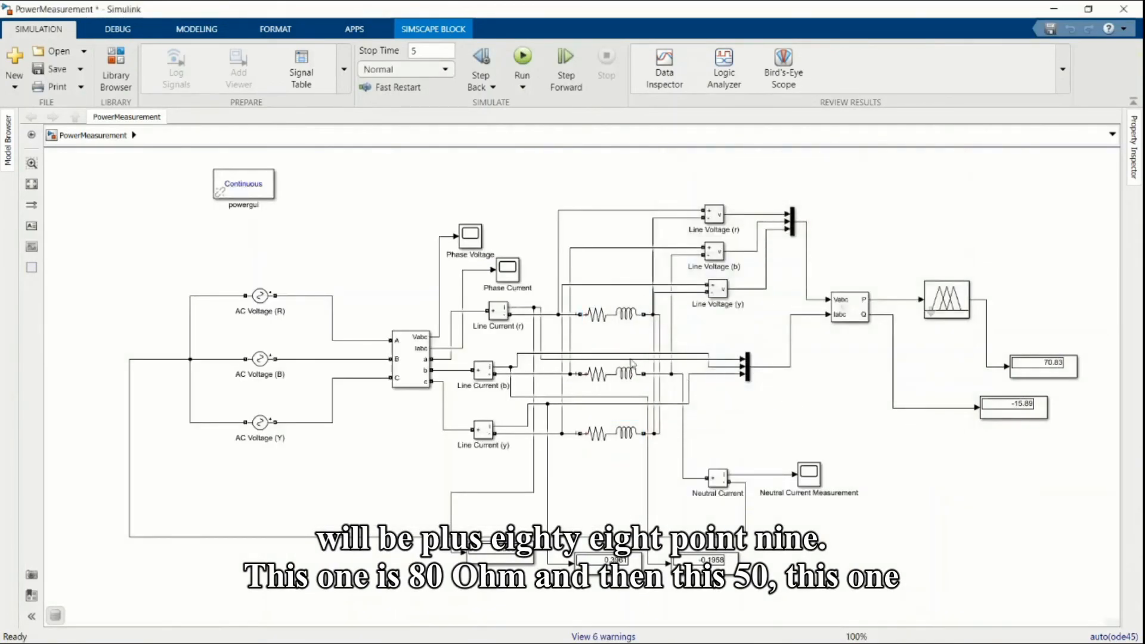
{"action": "double_click", "coordinate": [612, 372]}
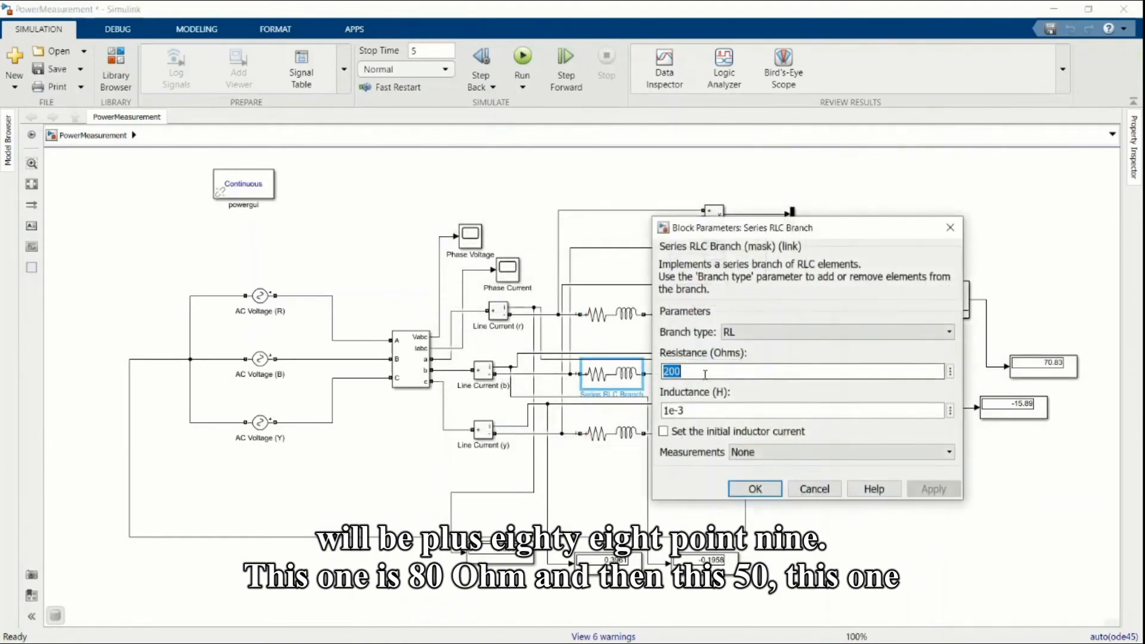
{"action": "type", "text": "5"}
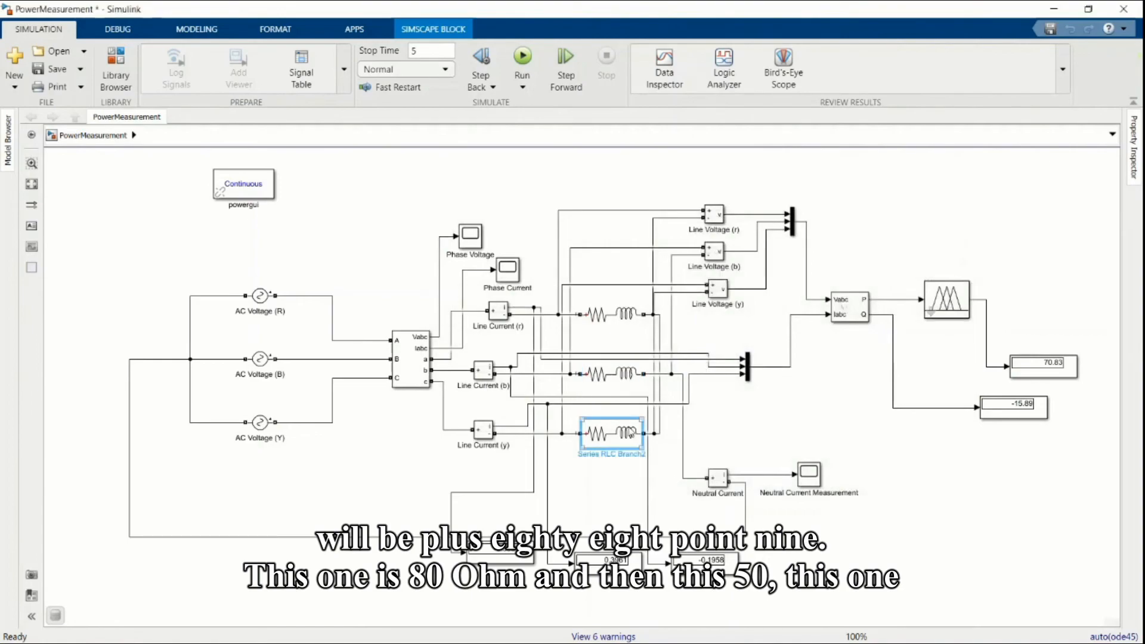
{"action": "double_click", "coordinate": [611, 432]}
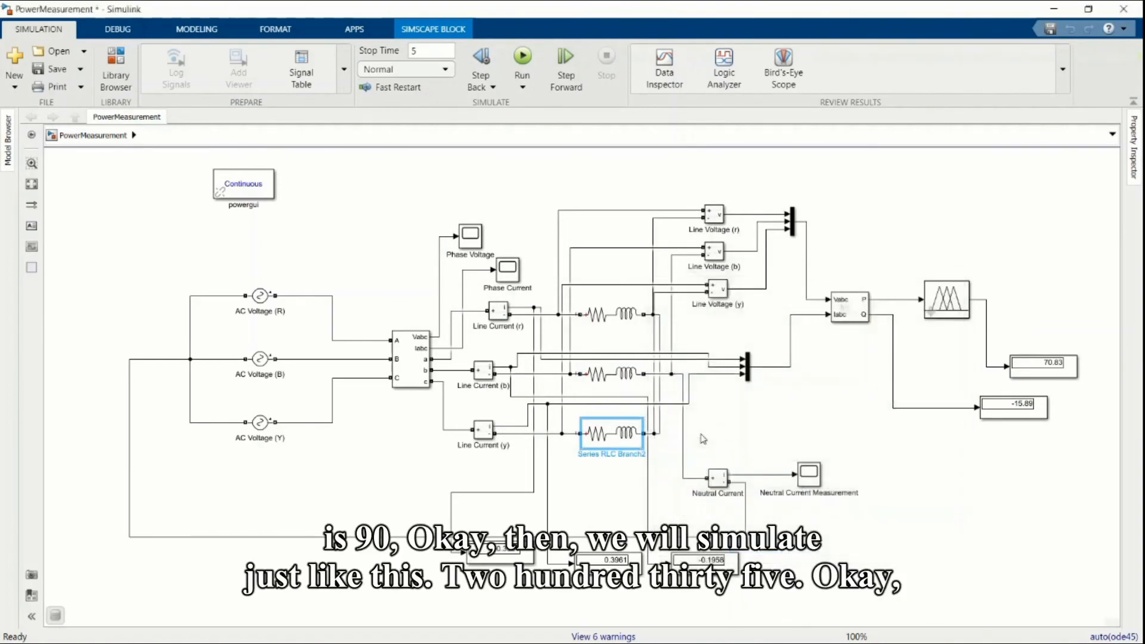
{"action": "left_click", "coordinate": [521, 56]}
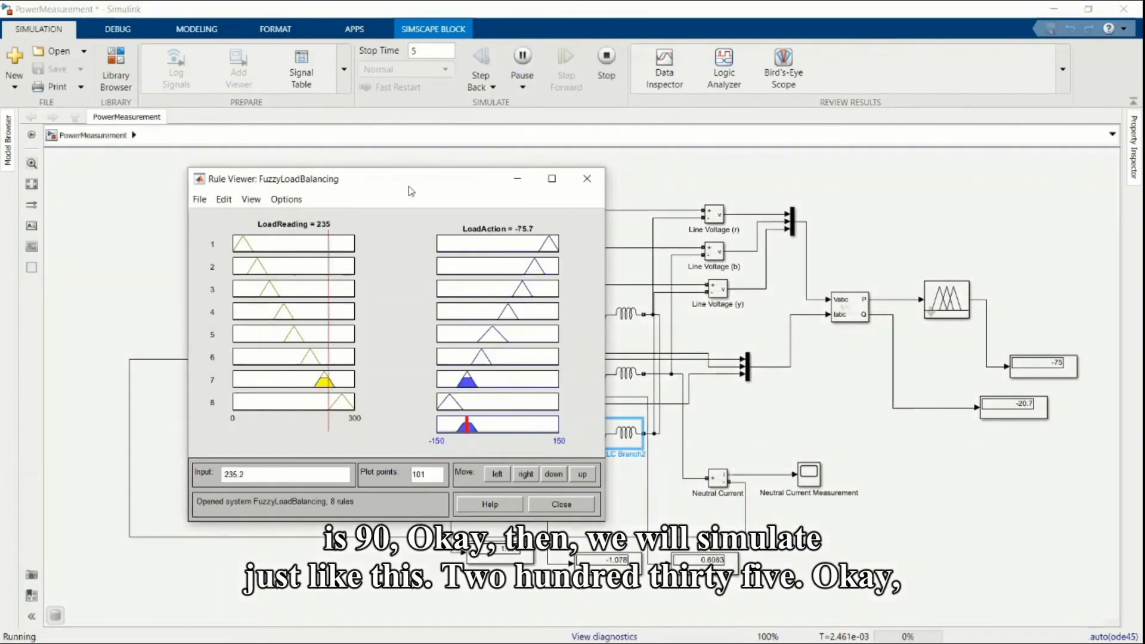